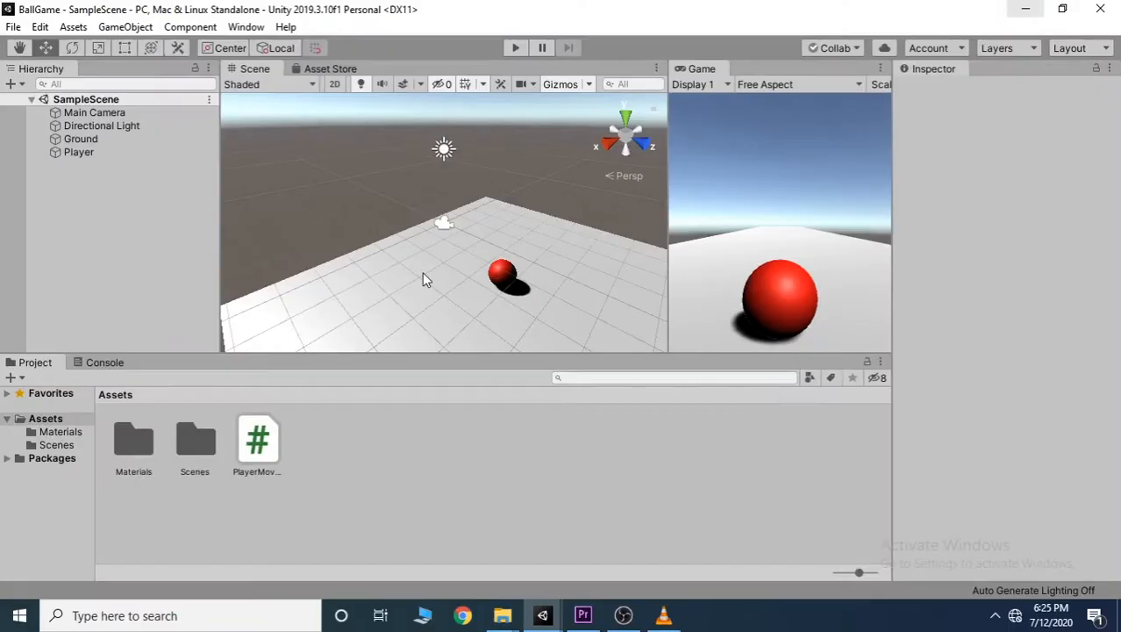
mouse_move(453, 274)
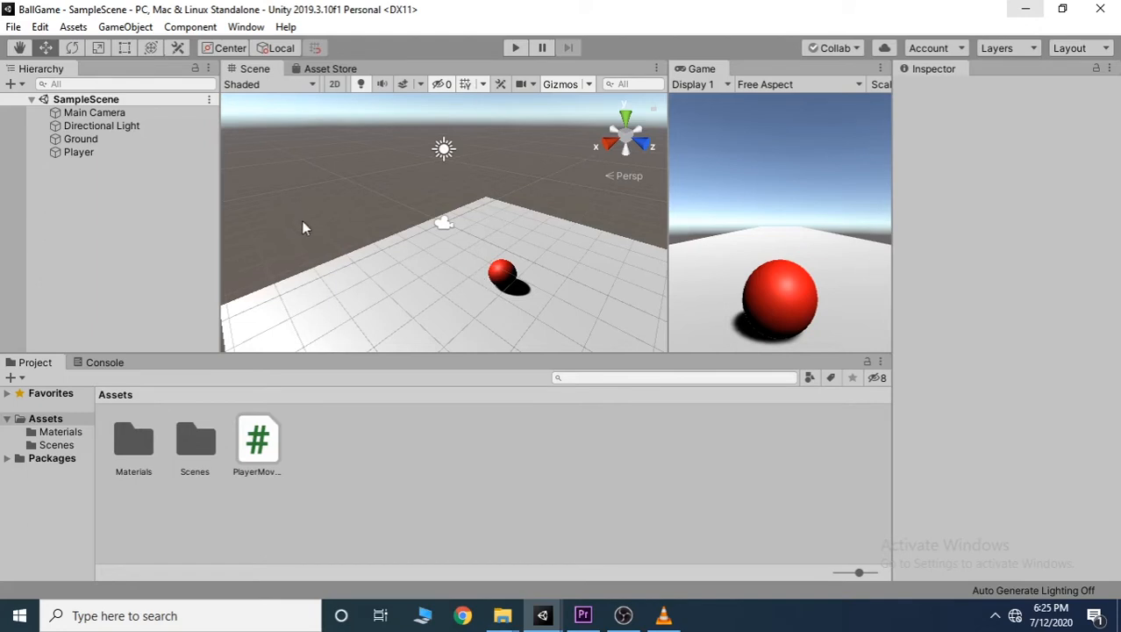
mouse_move(258, 225)
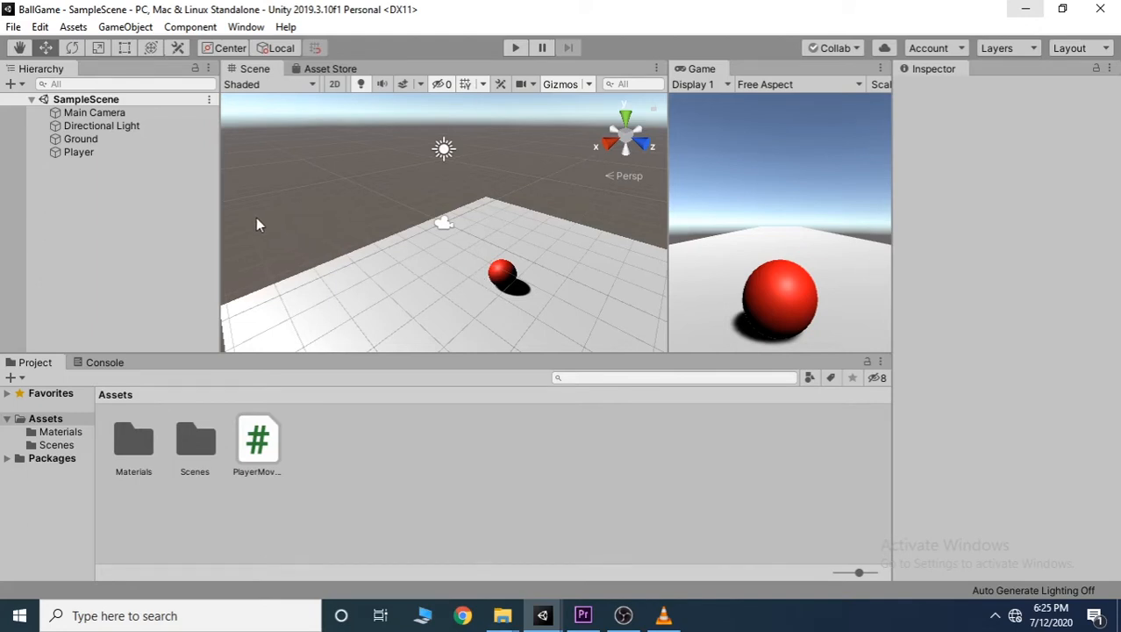
Select the Player ball and freeze its Rigidbody X rotation in the Inspector
left_click(79, 151)
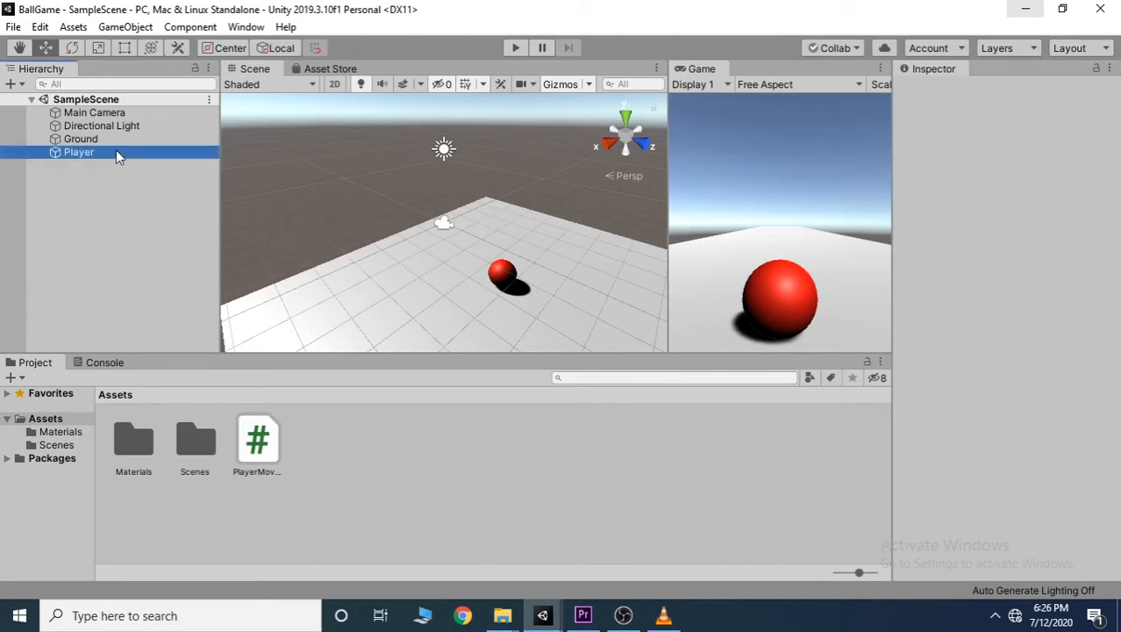
left_click(79, 151)
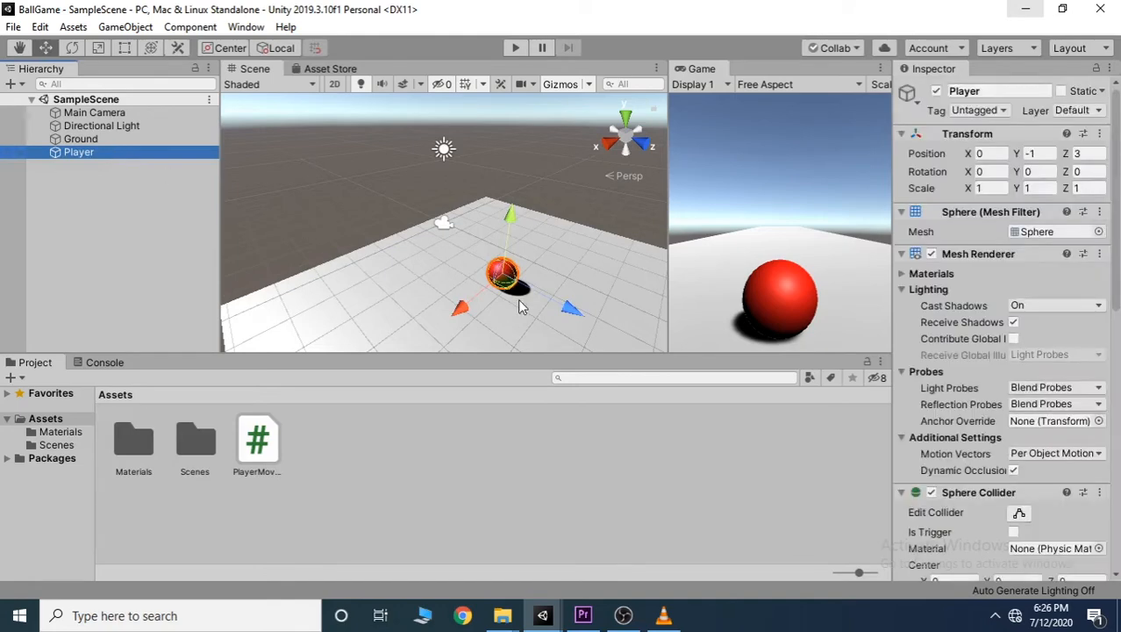
scroll("down", 3)
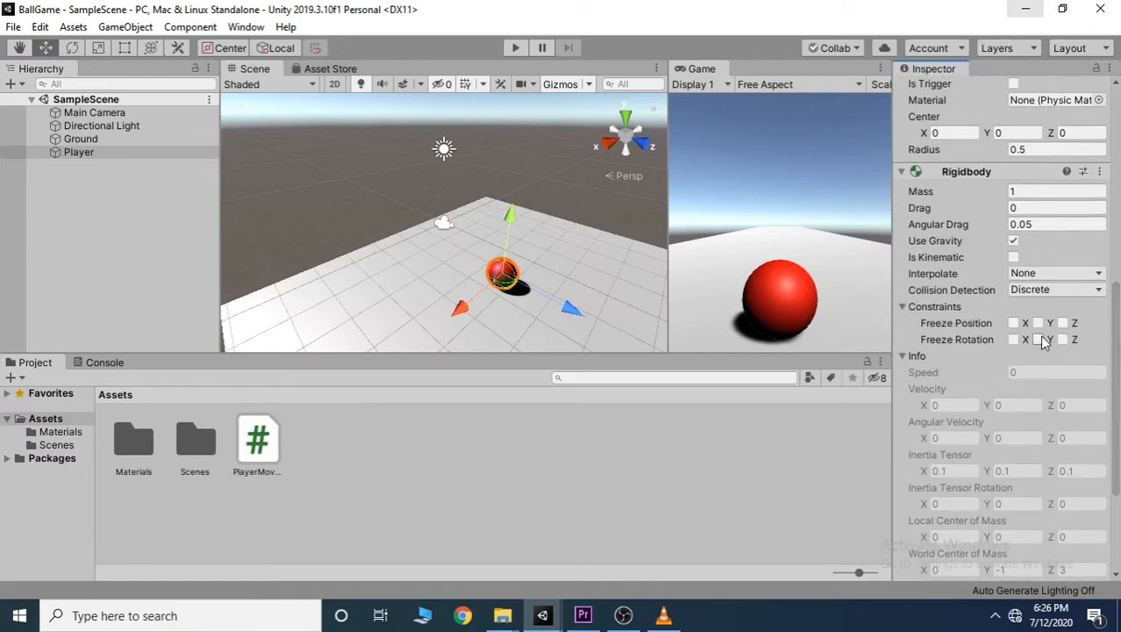
left_click(1015, 340)
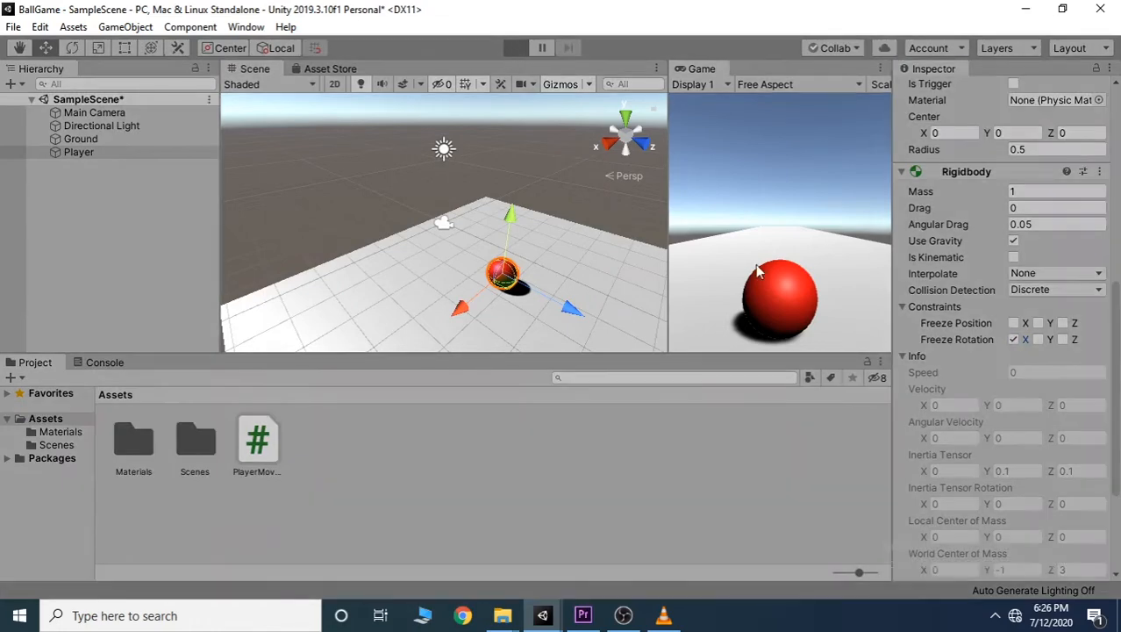
Test-run the game to watch the ball roll, stop Play, and re-toggle the X rotation lock
left_click(516, 48)
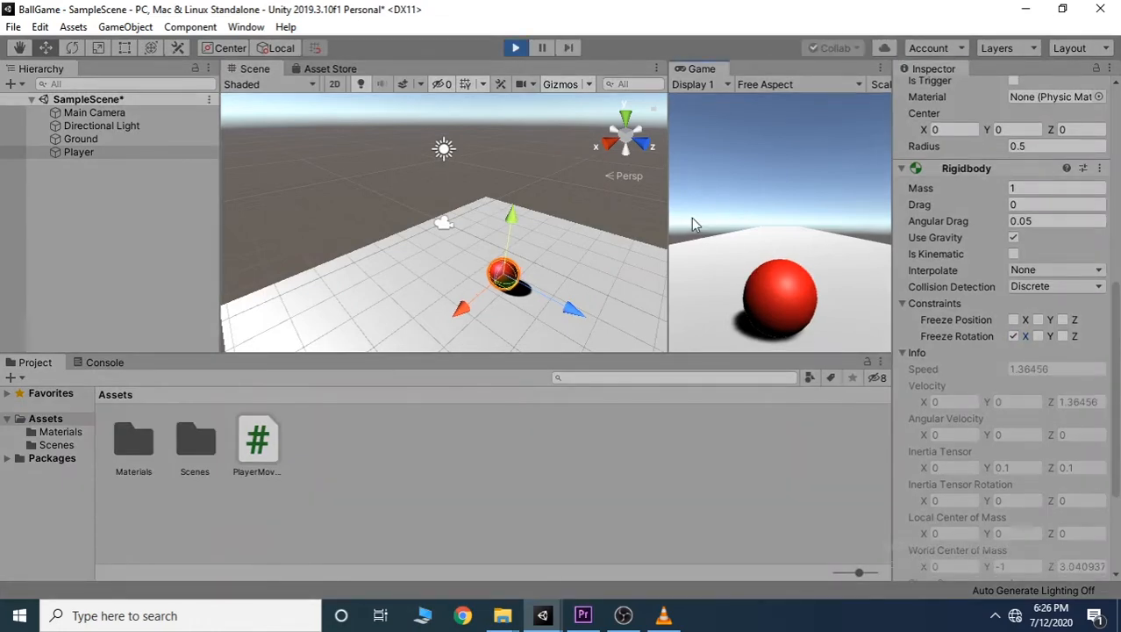
left_click(516, 48)
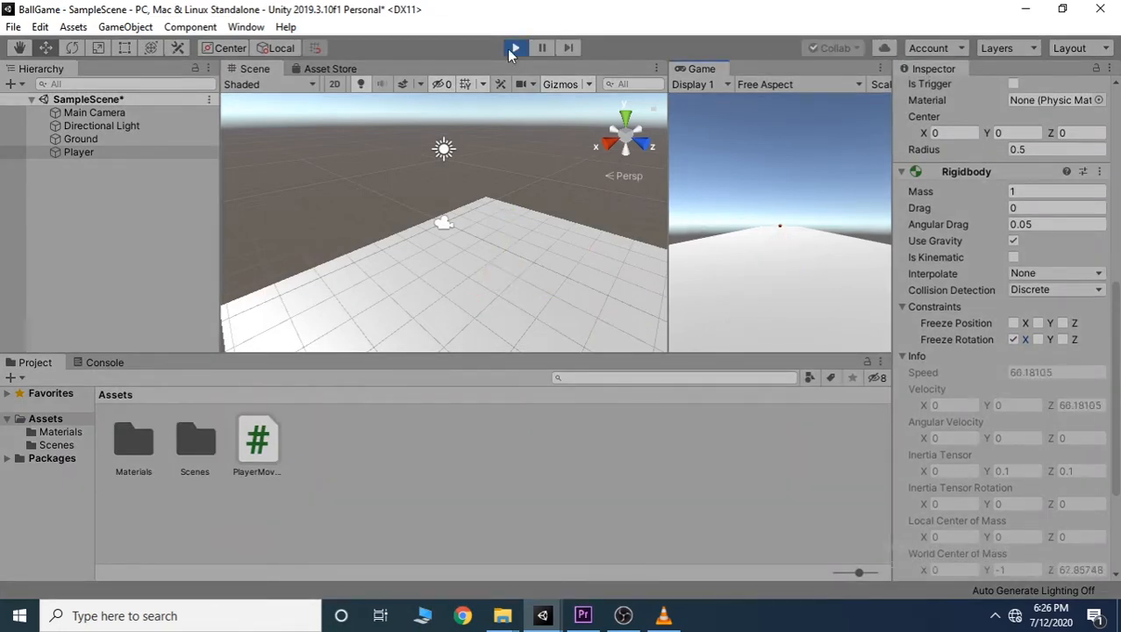
left_click(514, 47)
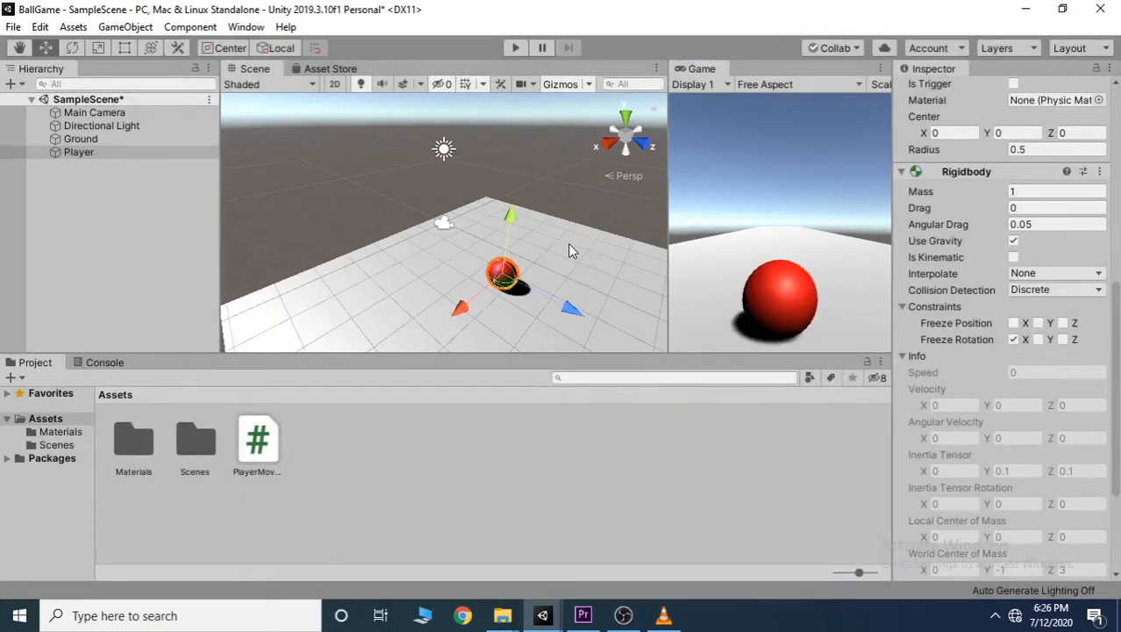
mouse_move(745, 372)
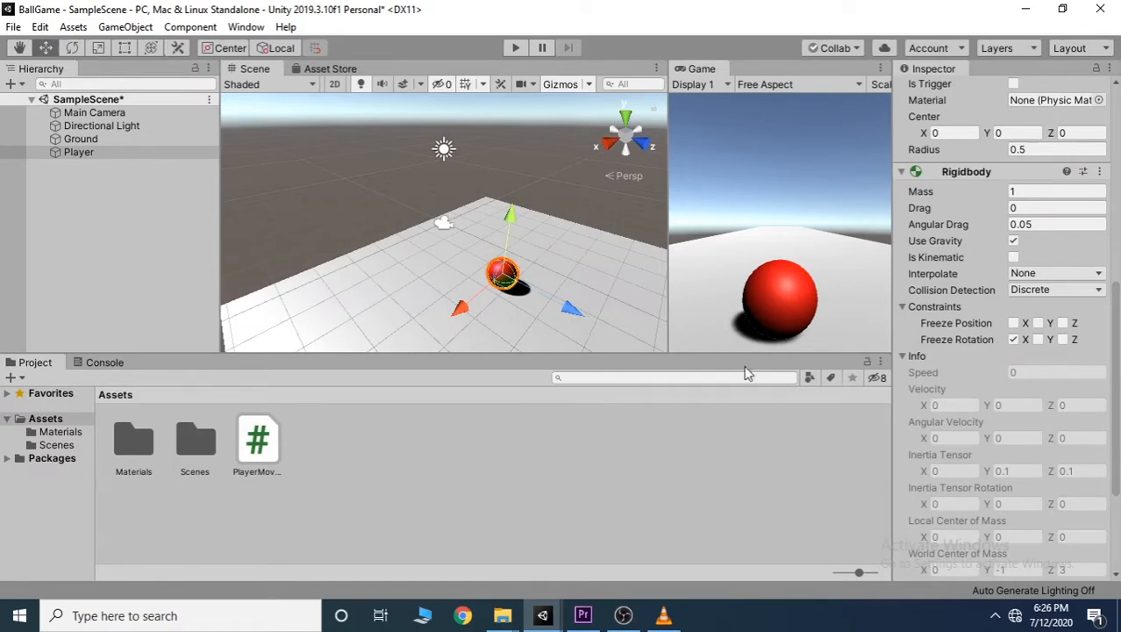
left_click(1014, 340)
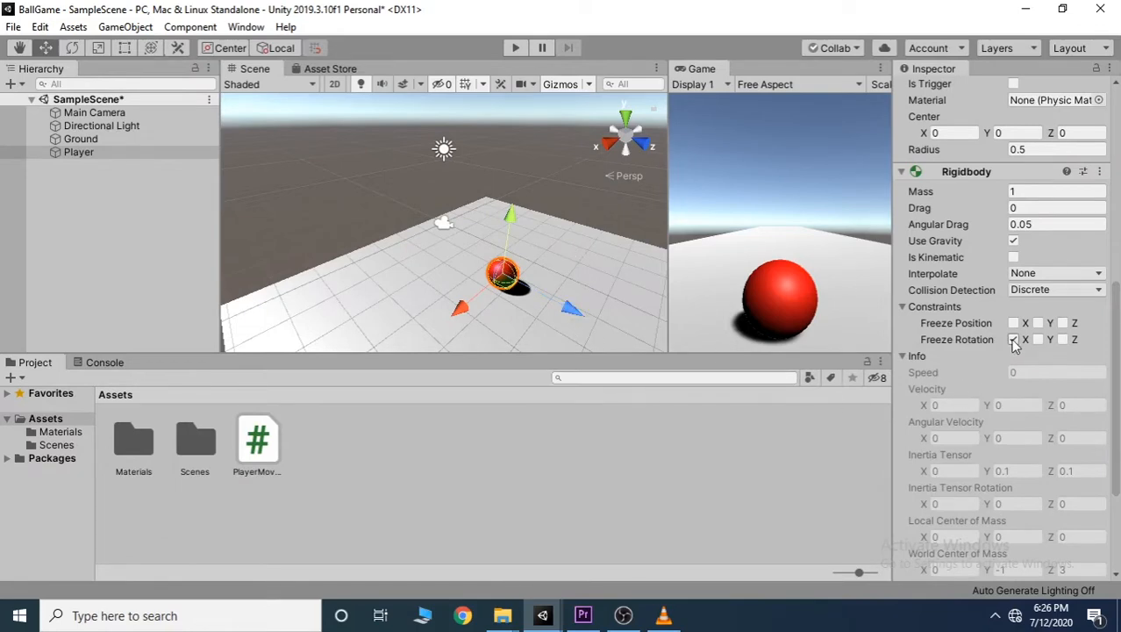
left_click(1014, 341)
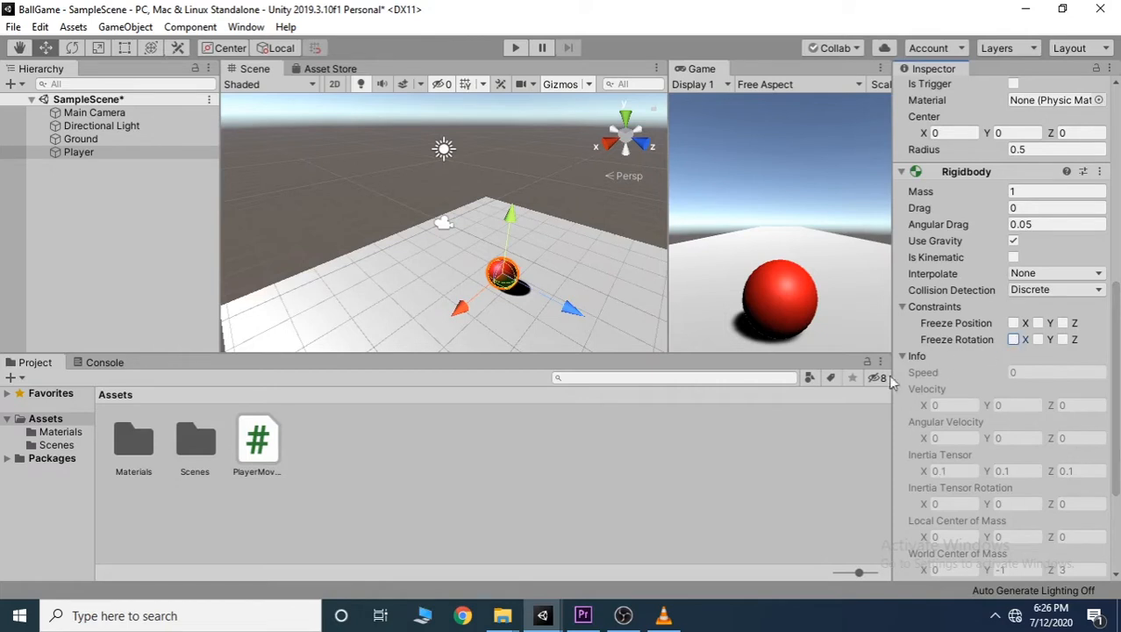
mouse_move(348, 449)
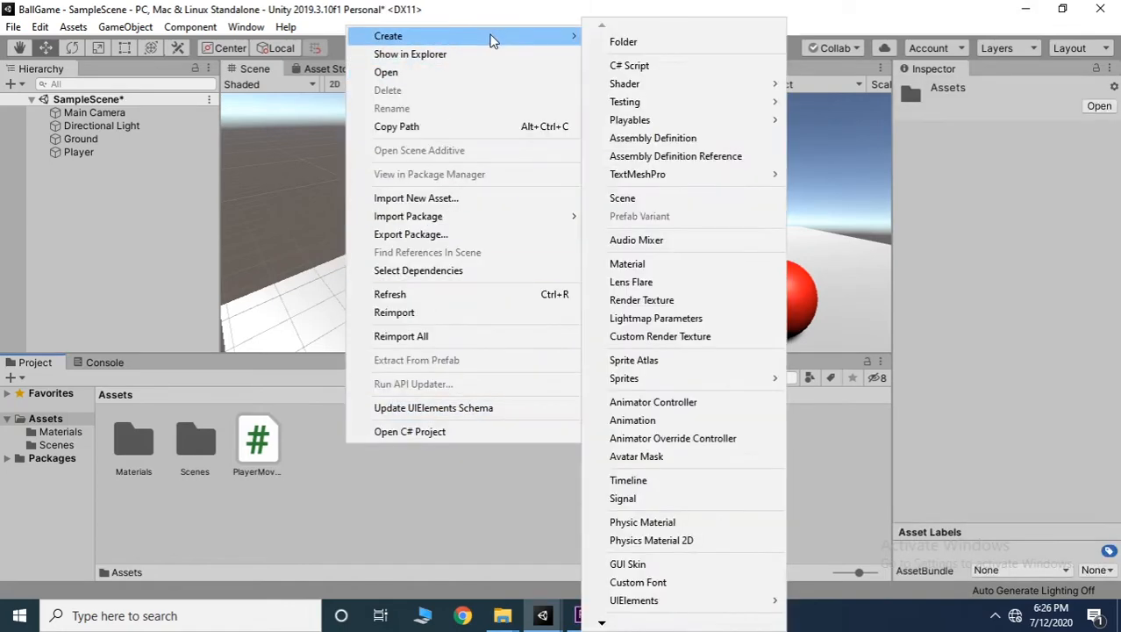
mouse_move(660, 337)
type("Slippery")
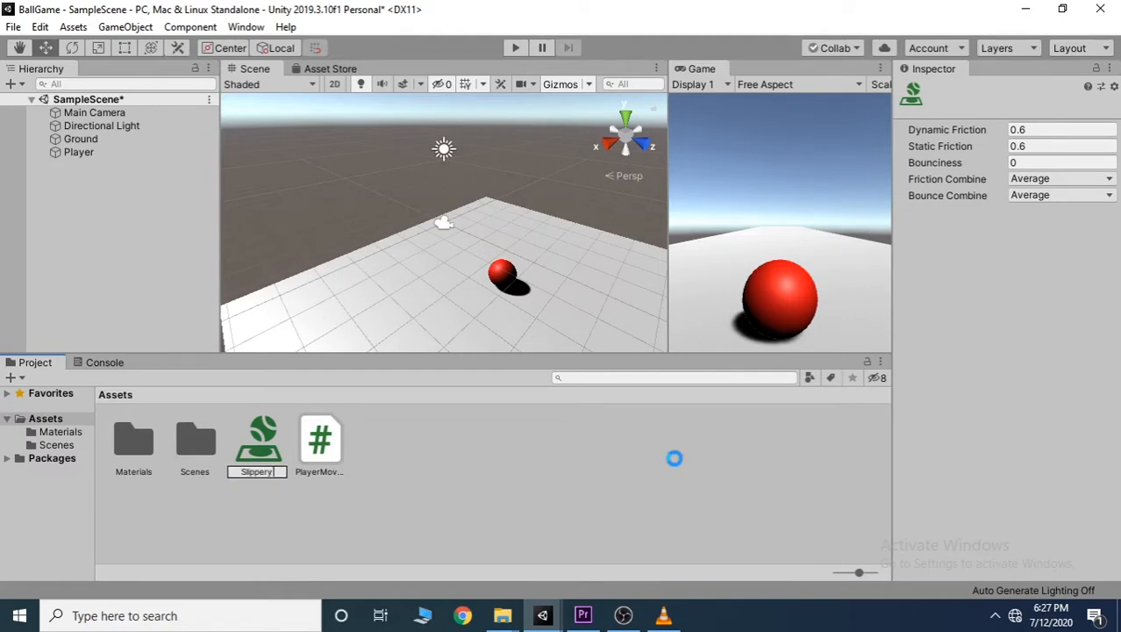
Name the new physic material Slippery and set its static friction to 0
left_click(319, 435)
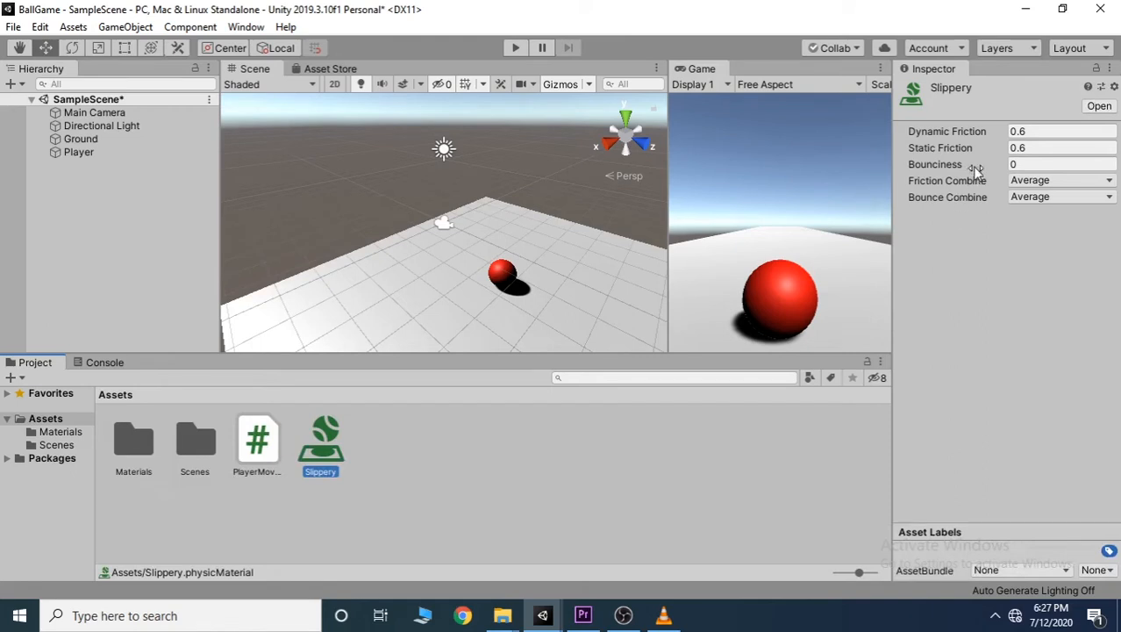
left_click(1061, 130)
type("0")
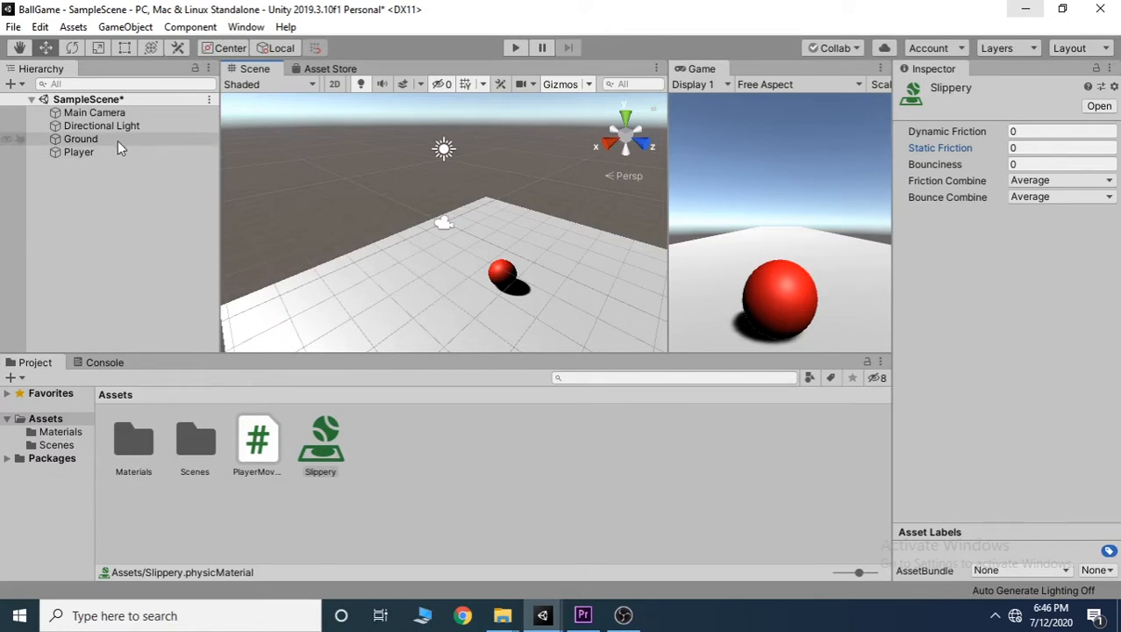
Assign Slippery to the Ground's Box Collider, then bring up the Player's Player Movement component
left_click(81, 138)
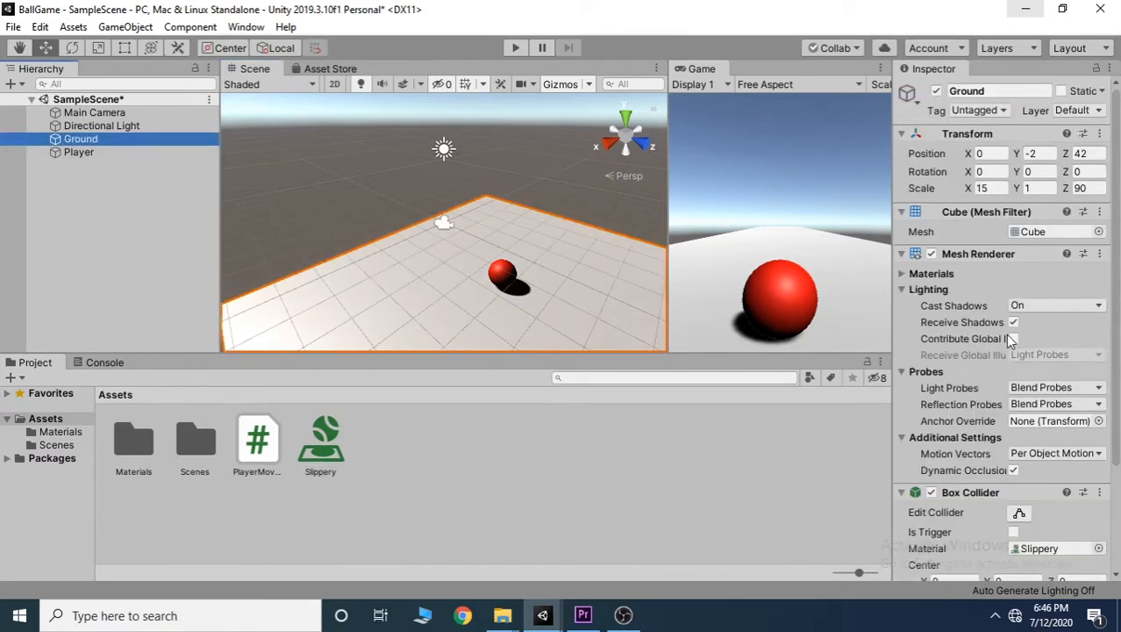
scroll("down", 3)
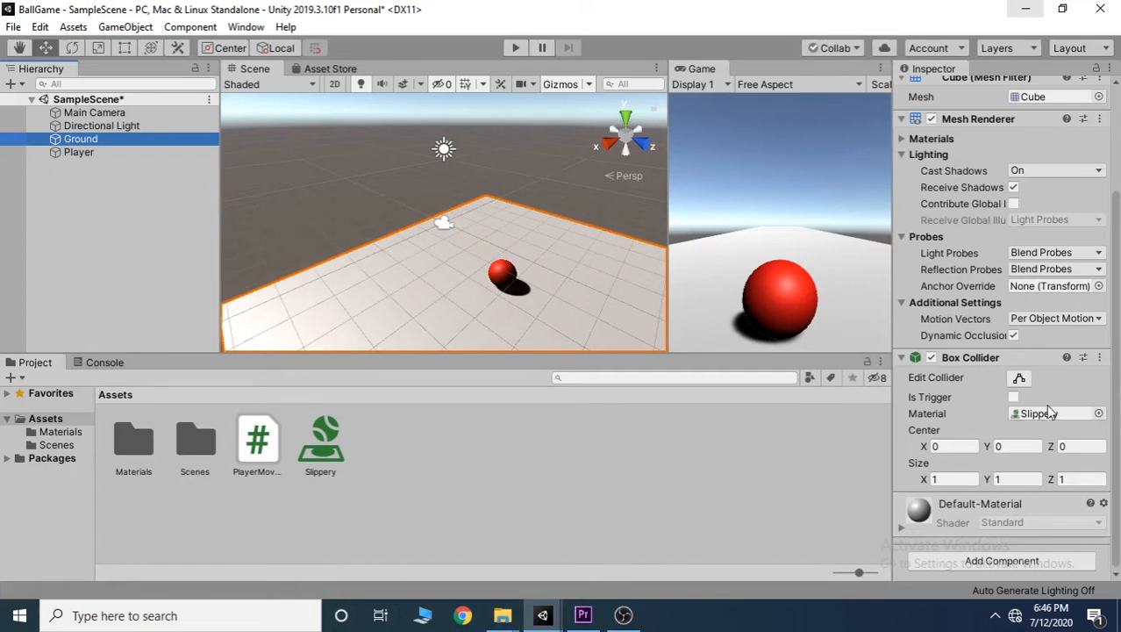
mouse_move(1015, 396)
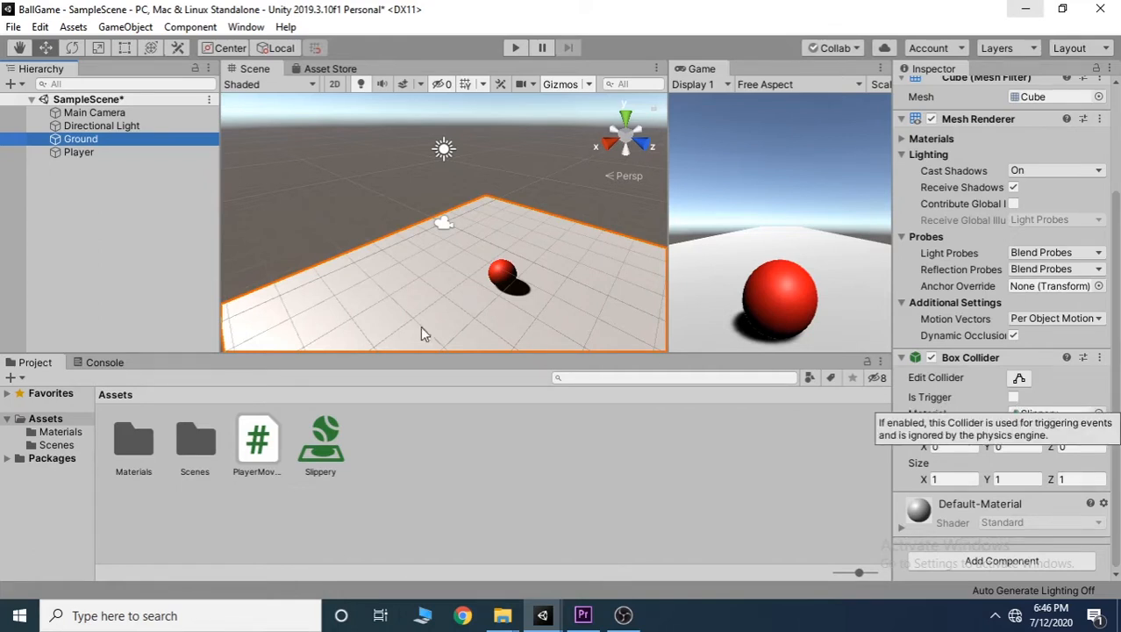
left_click(79, 151)
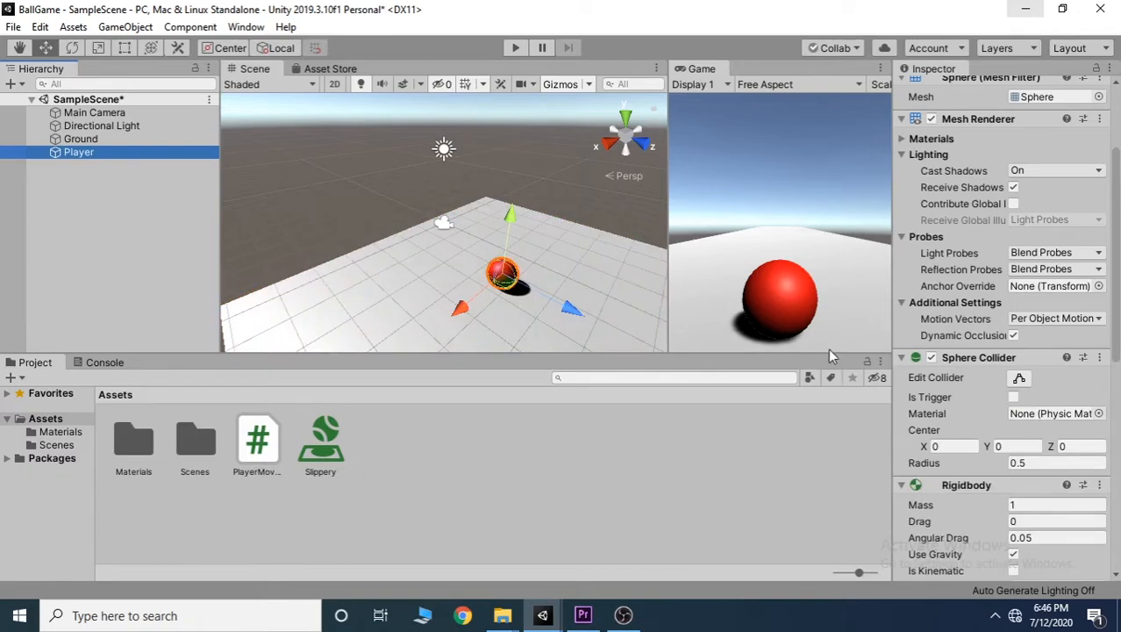
scroll("down", 3)
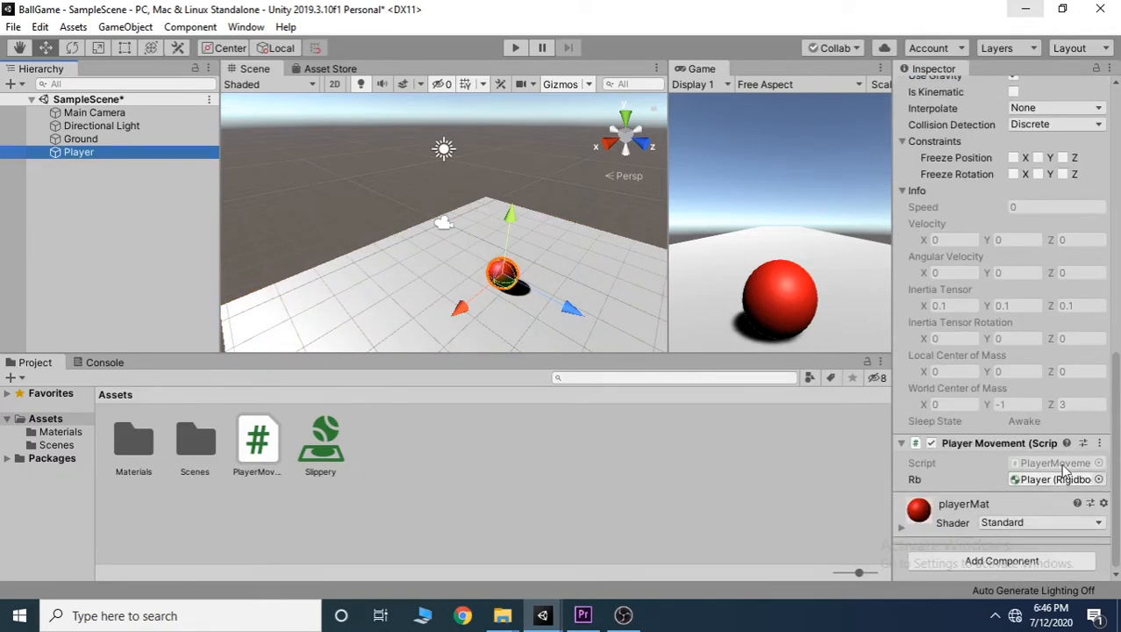
Open the PlayerMovement script from Assets for editing in Visual Studio
double_click(258, 435)
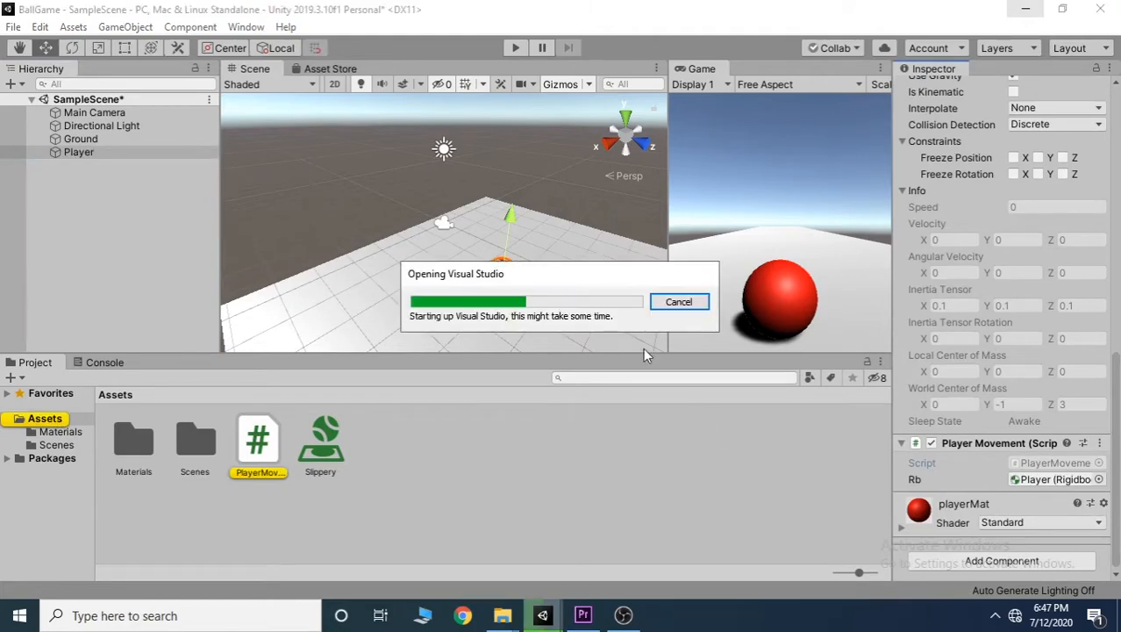
mouse_move(546, 241)
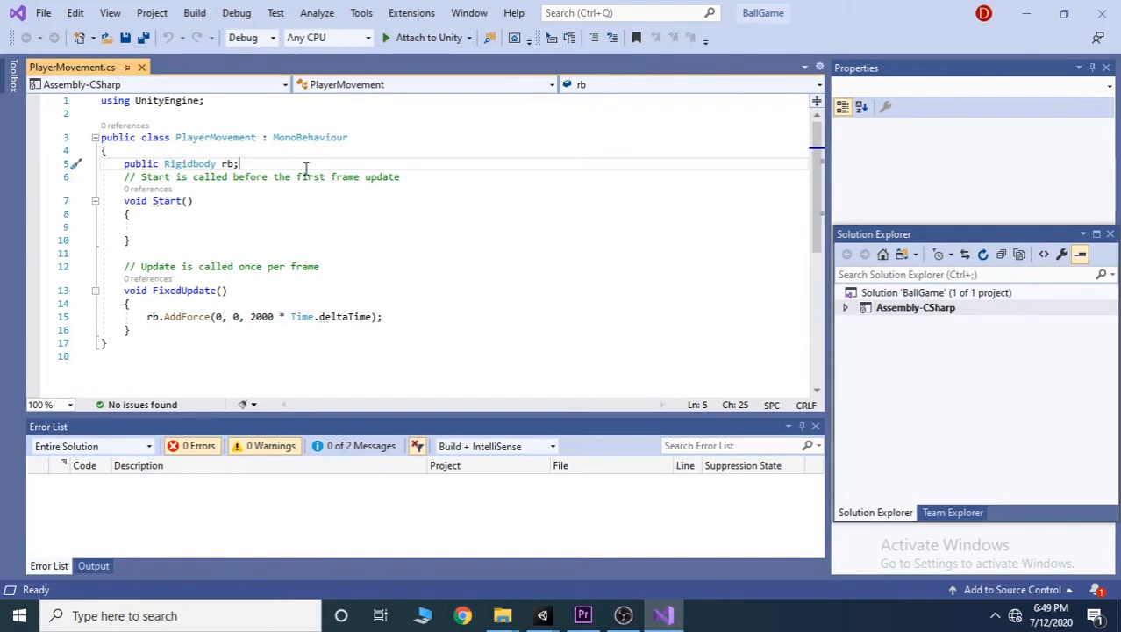
Declare 'public float forwardForce = 2000f;' on a new line below the rb declaration
key("enter")
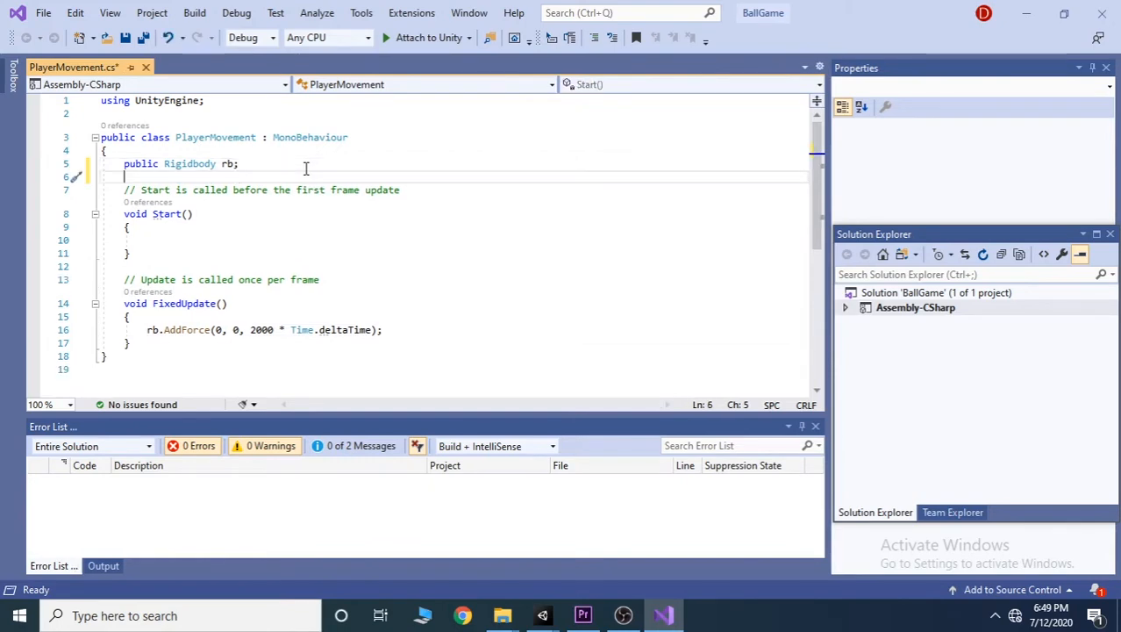
type("pub")
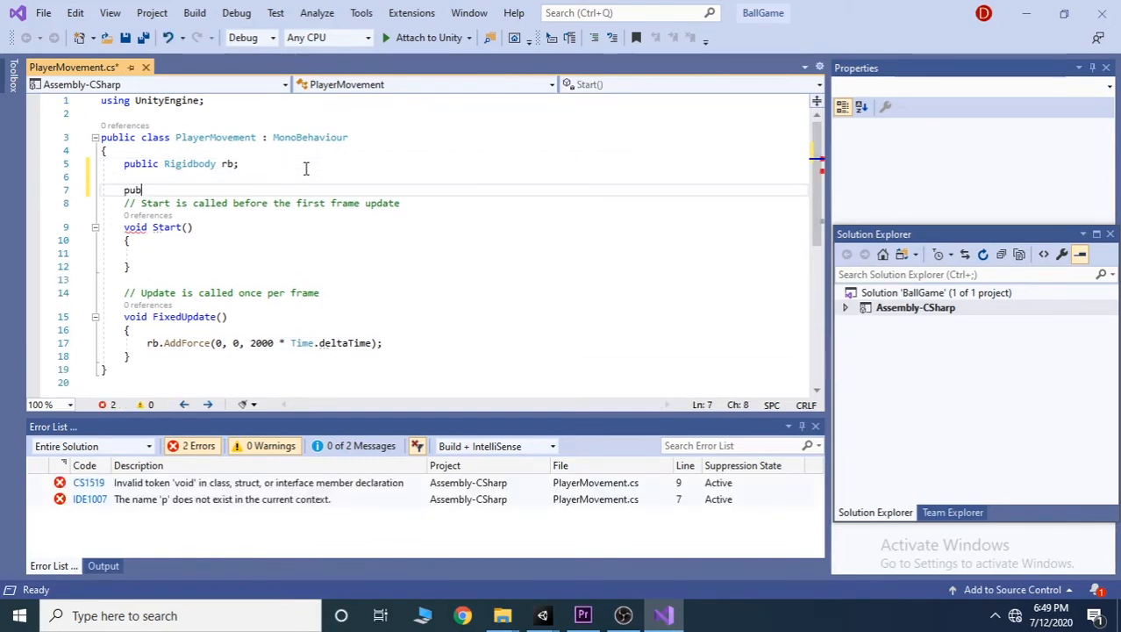
type("lic")
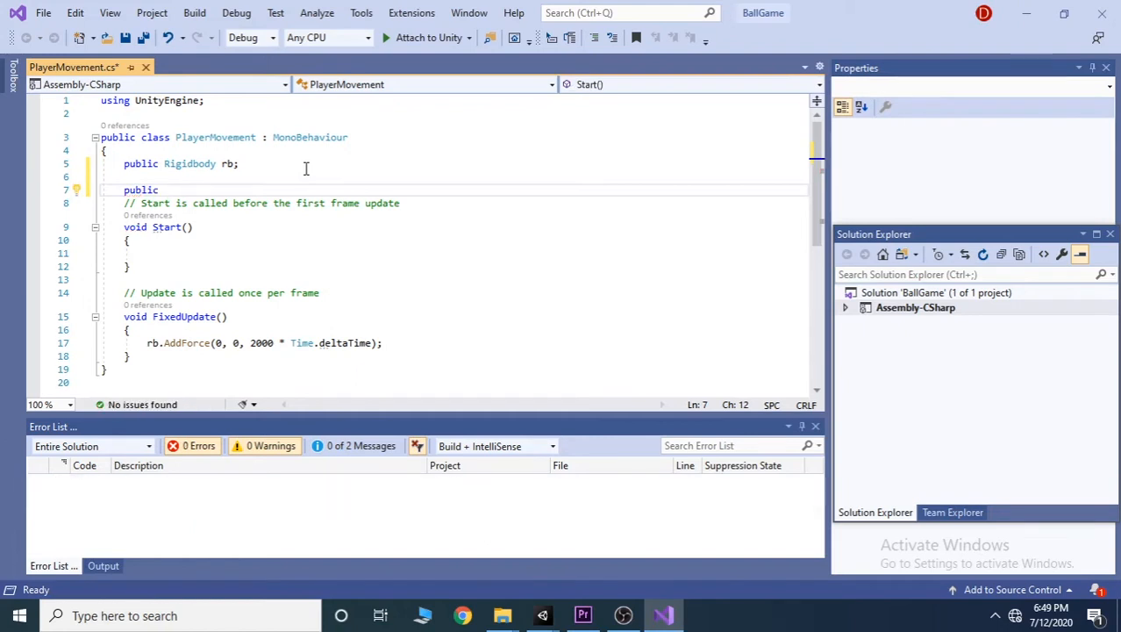
type("fl")
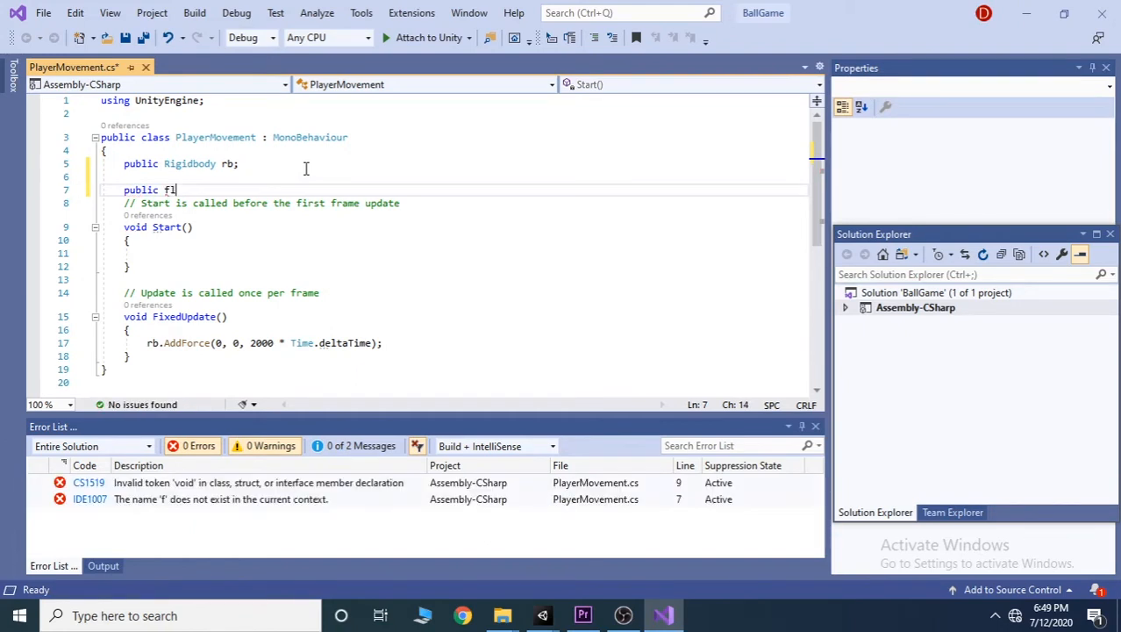
type("oat")
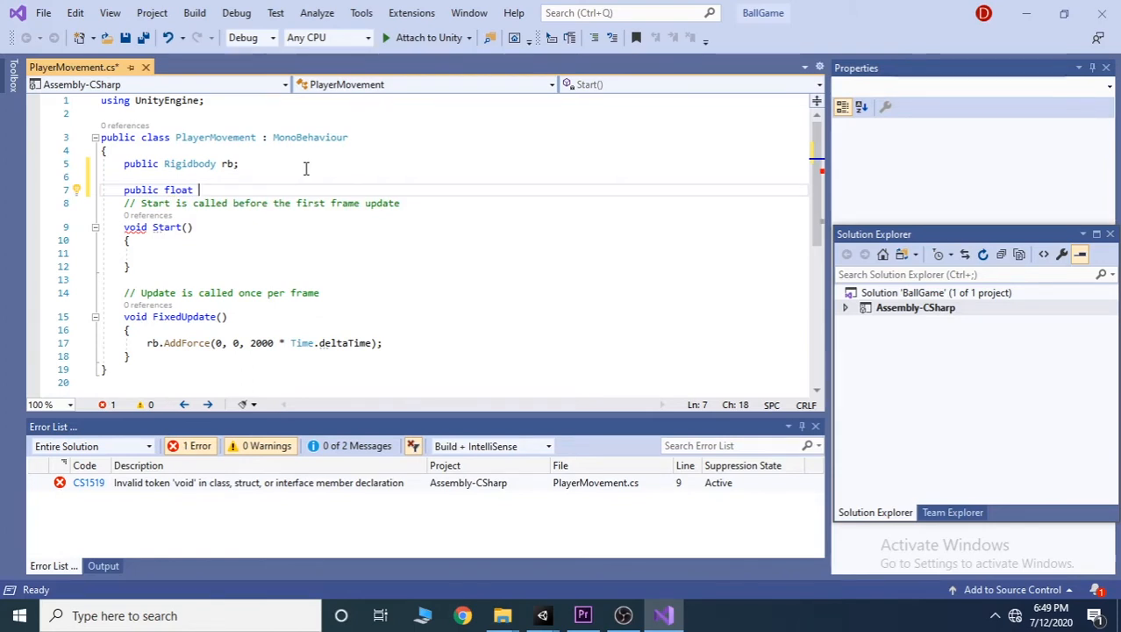
type("forwardFor")
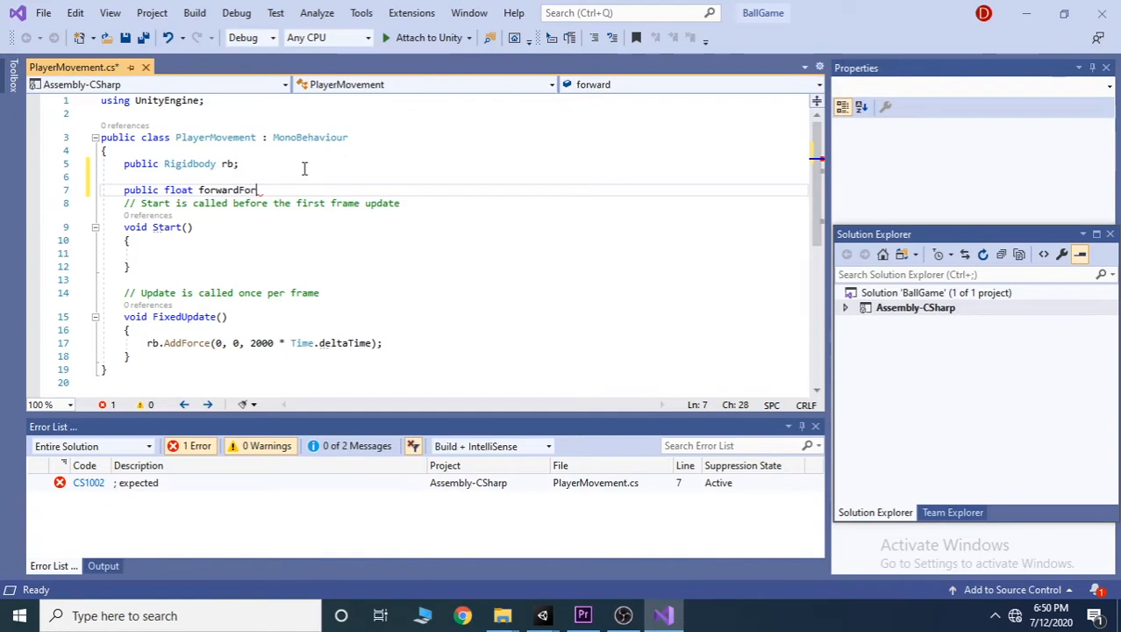
type("ce")
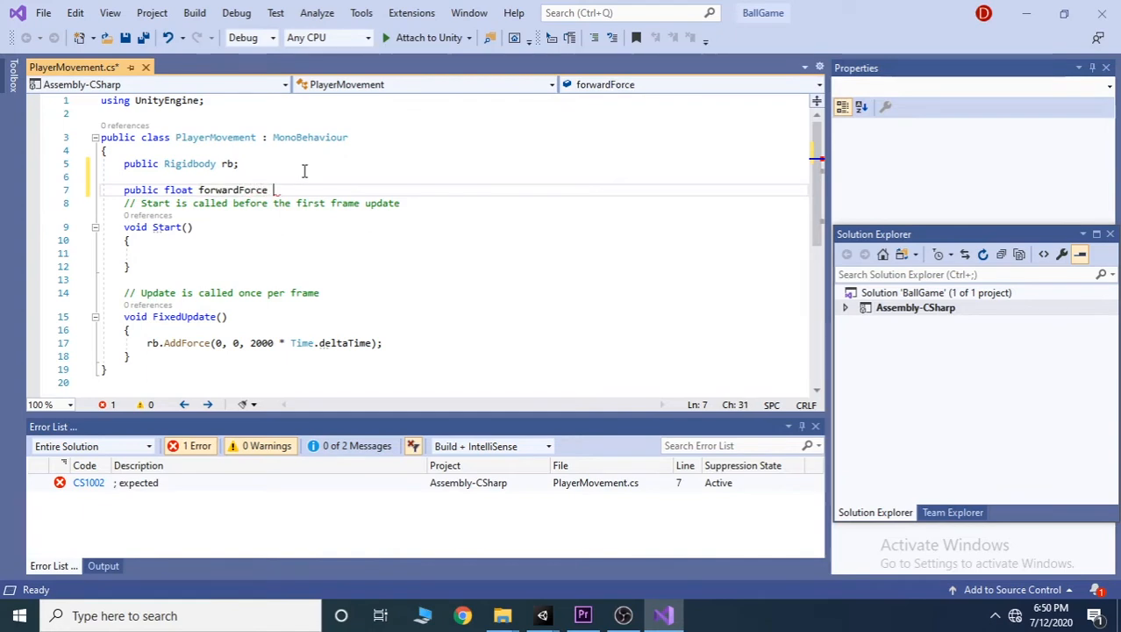
type("= 2")
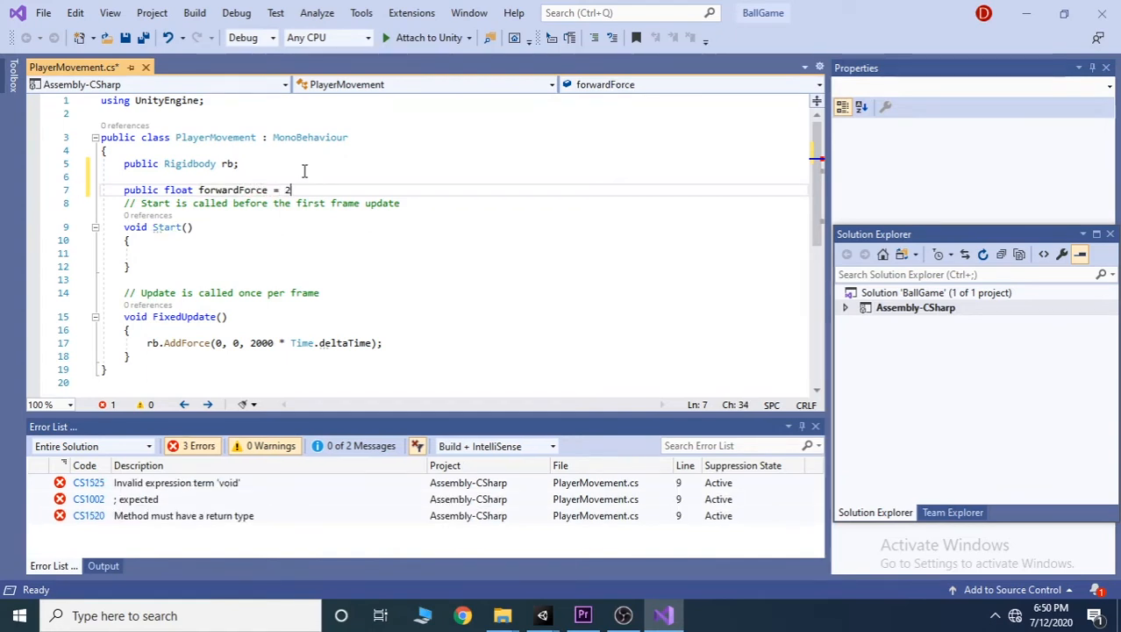
type("000f")
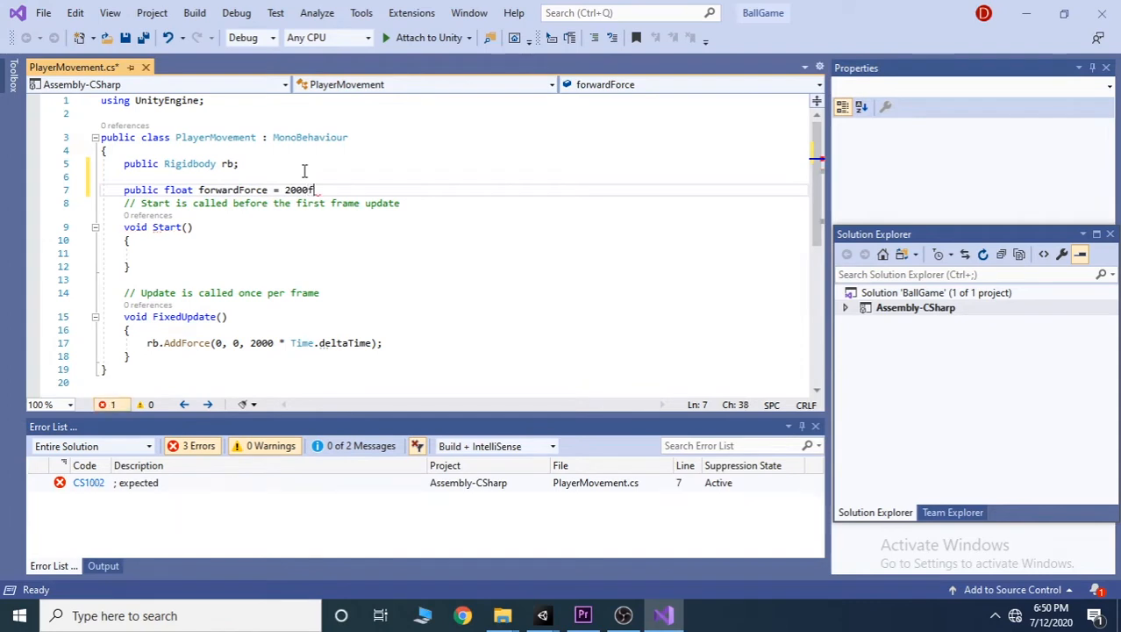
type(";")
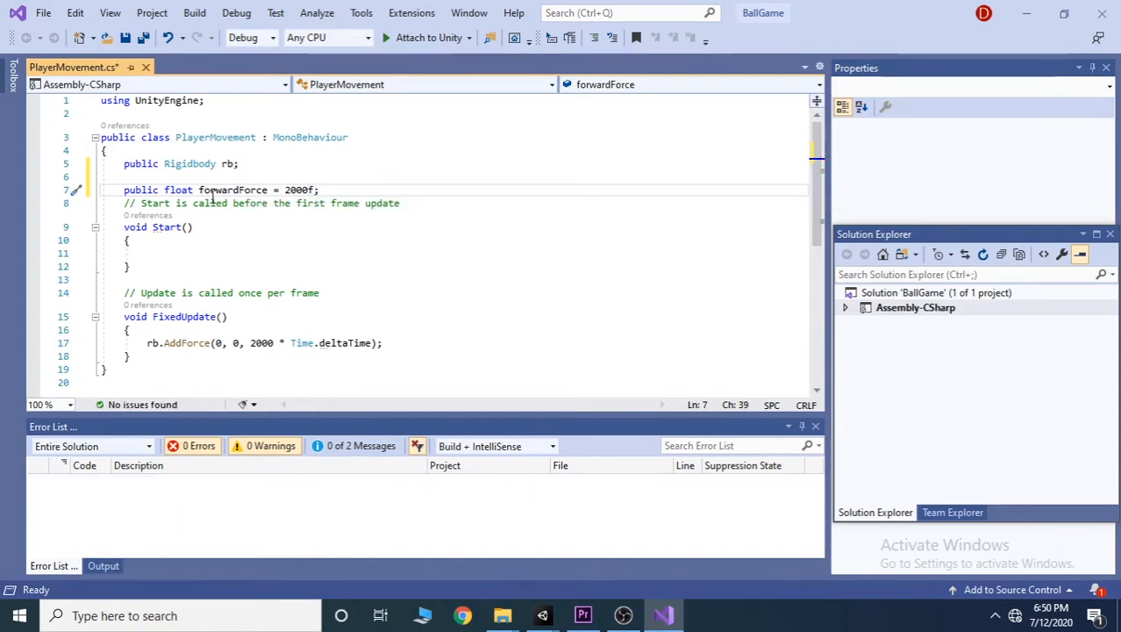
Replace the hard-coded 2000 in rb.AddForce with forwardForce and save the script
double_click(232, 190)
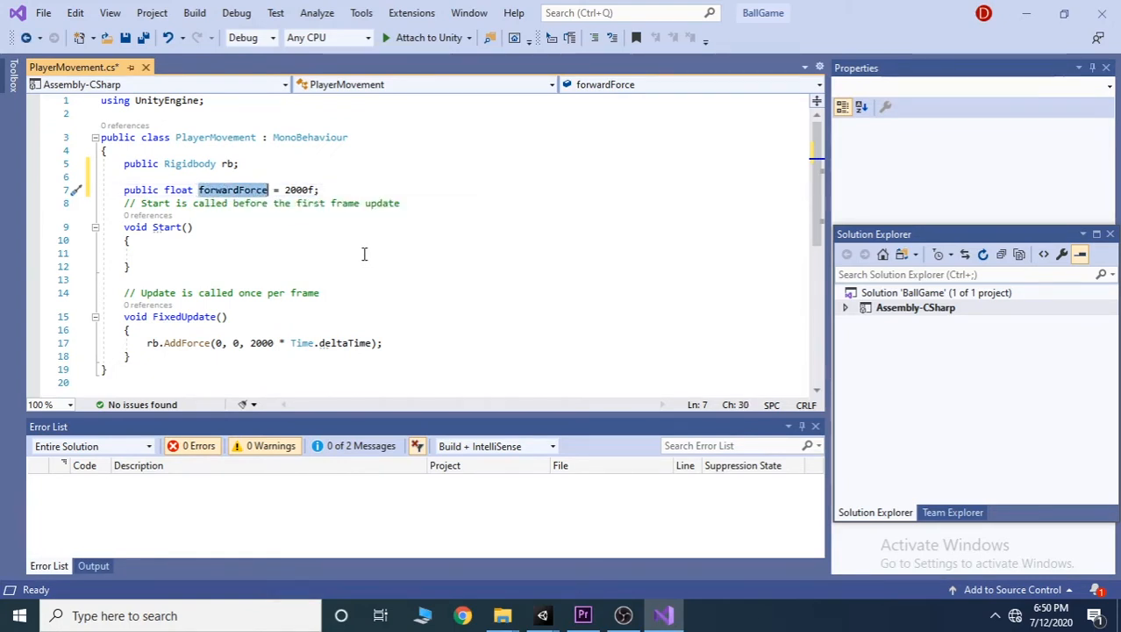
mouse_move(261, 343)
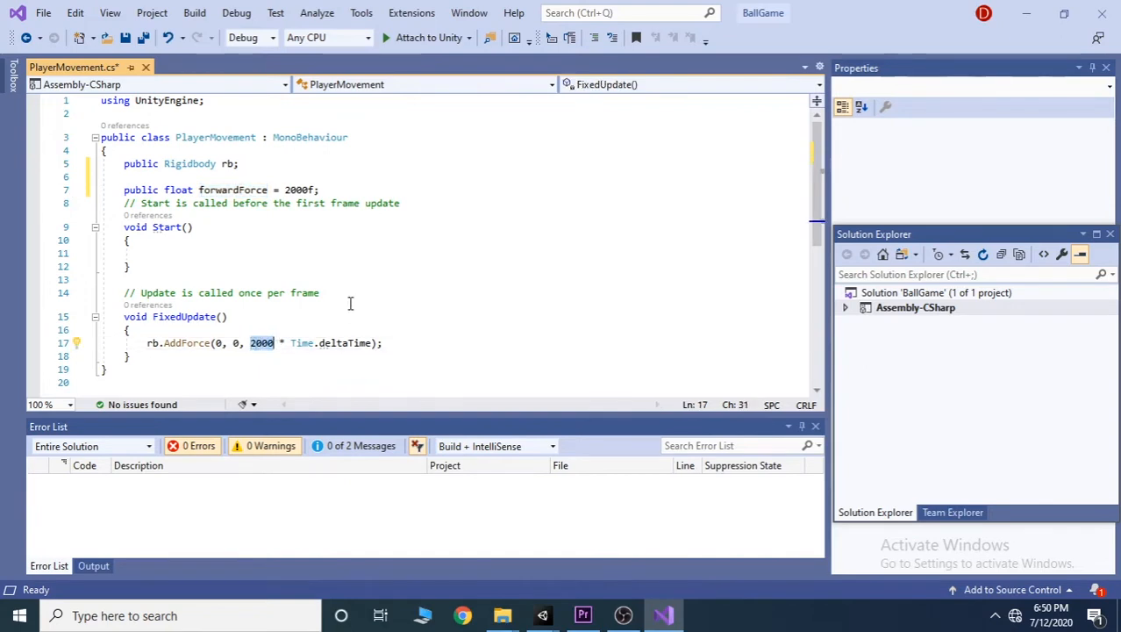
type("forwardForce")
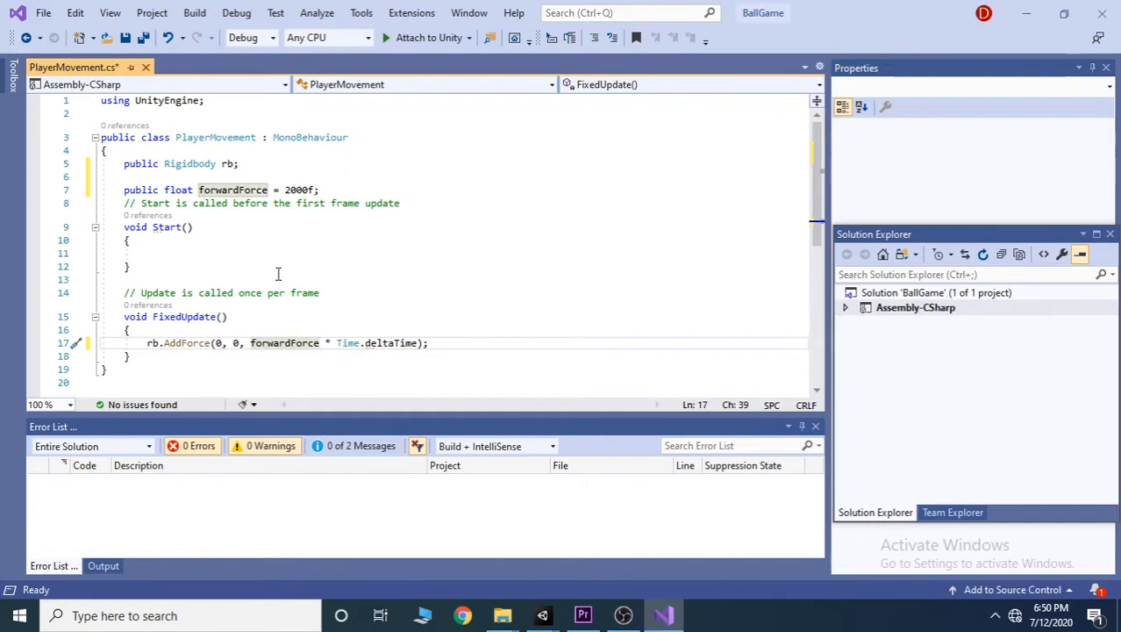
key("ctrl+s")
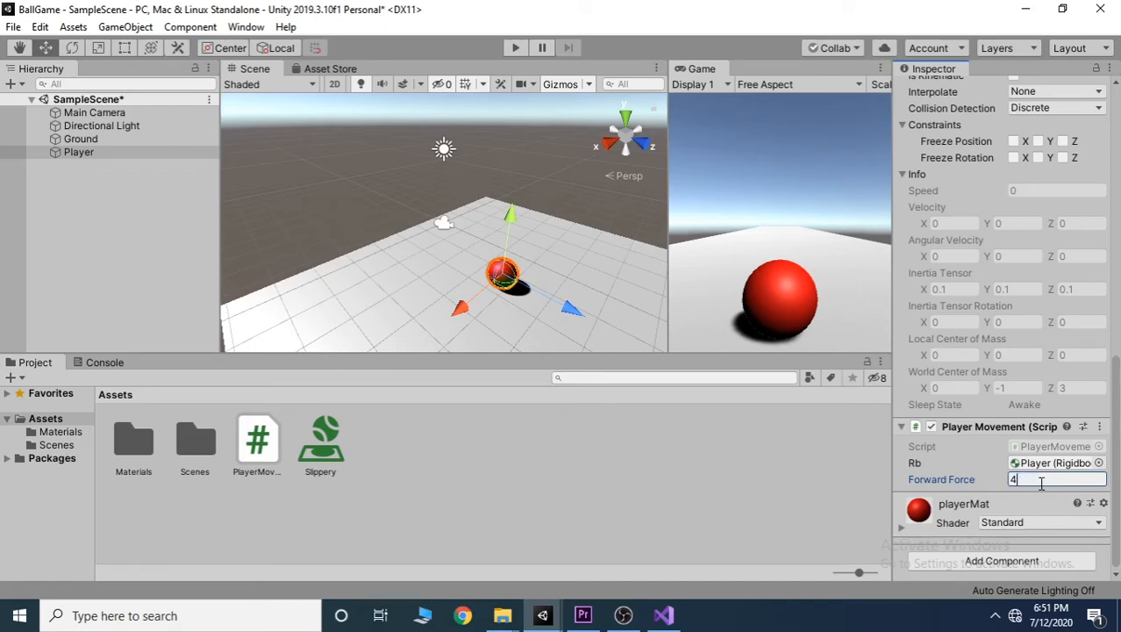
Set Forward Force to 1000, test-play the game trying 4000, stop, and return to the code editor
type("00")
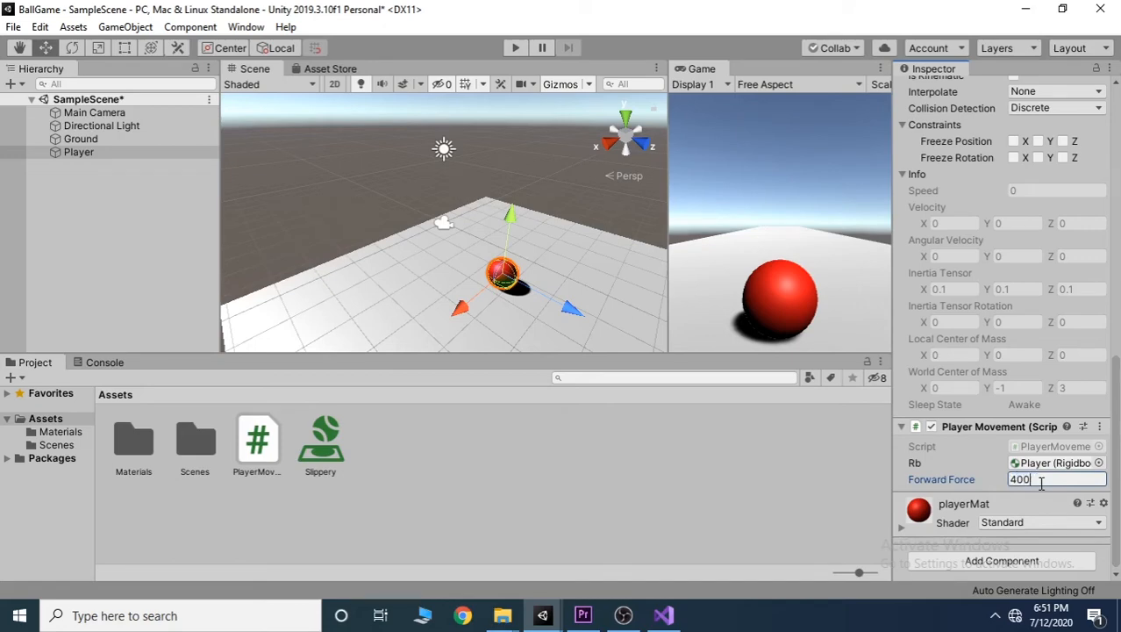
type("1000")
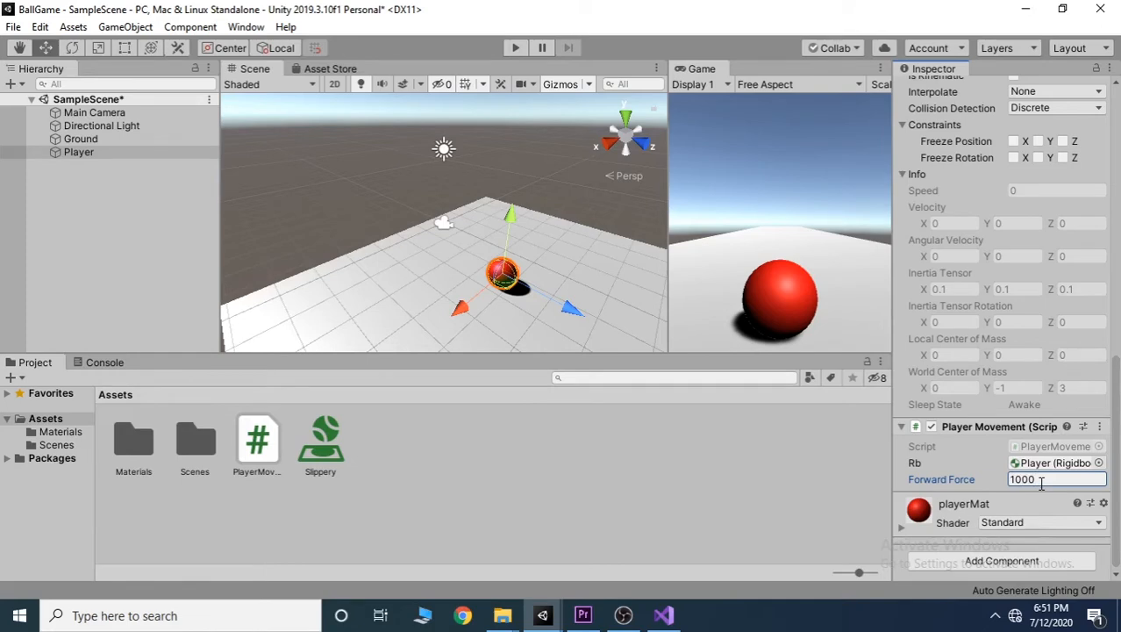
mouse_move(863, 412)
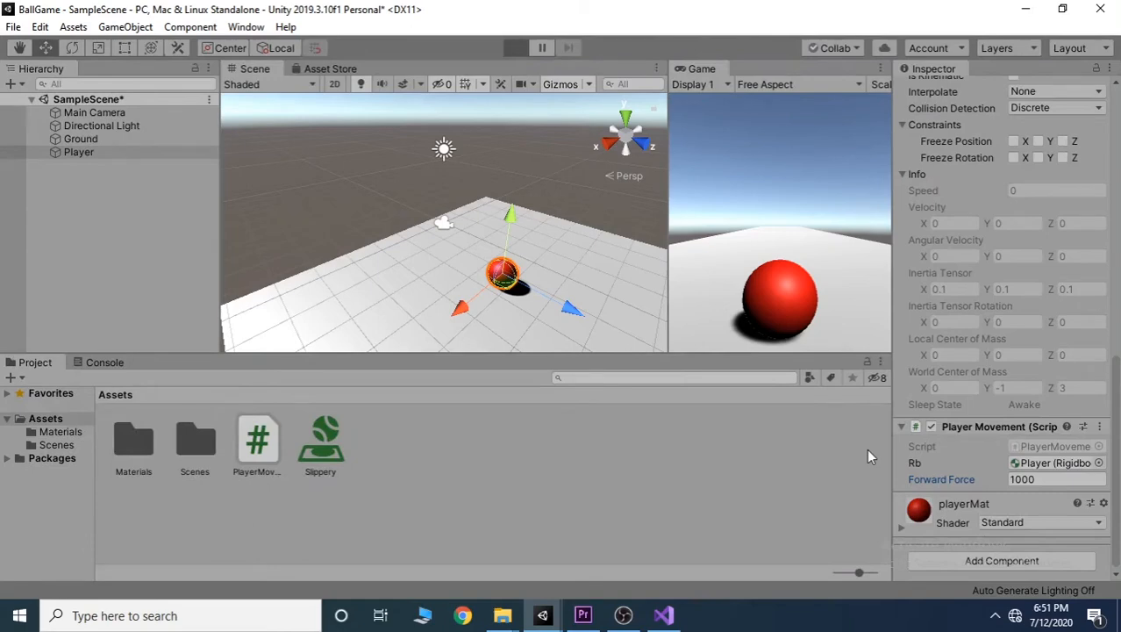
left_click(516, 47)
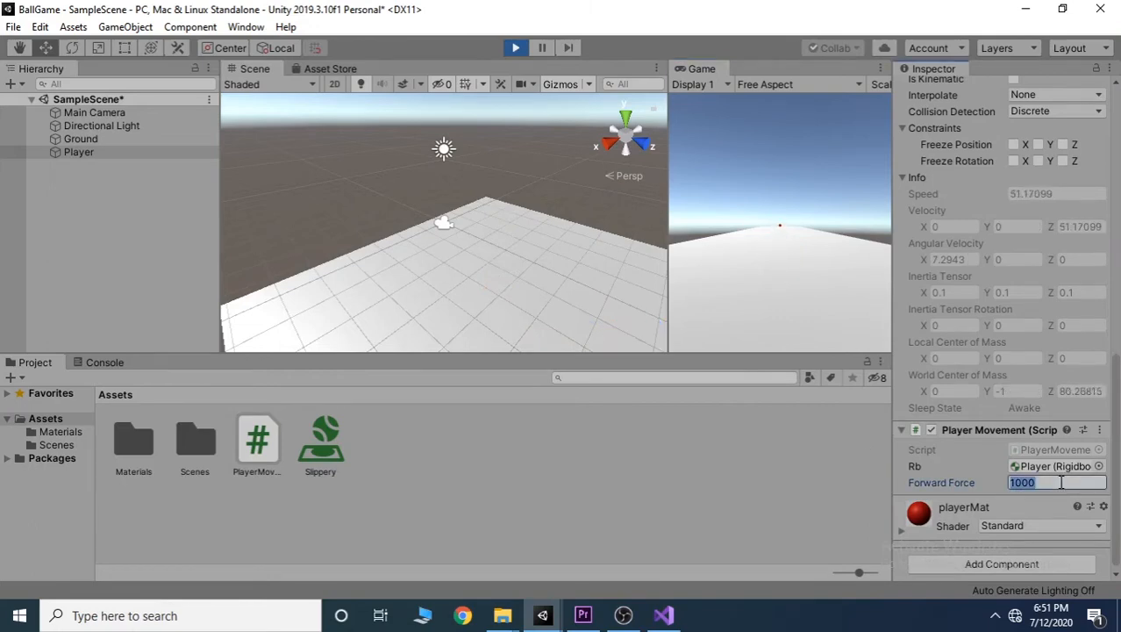
type("4000")
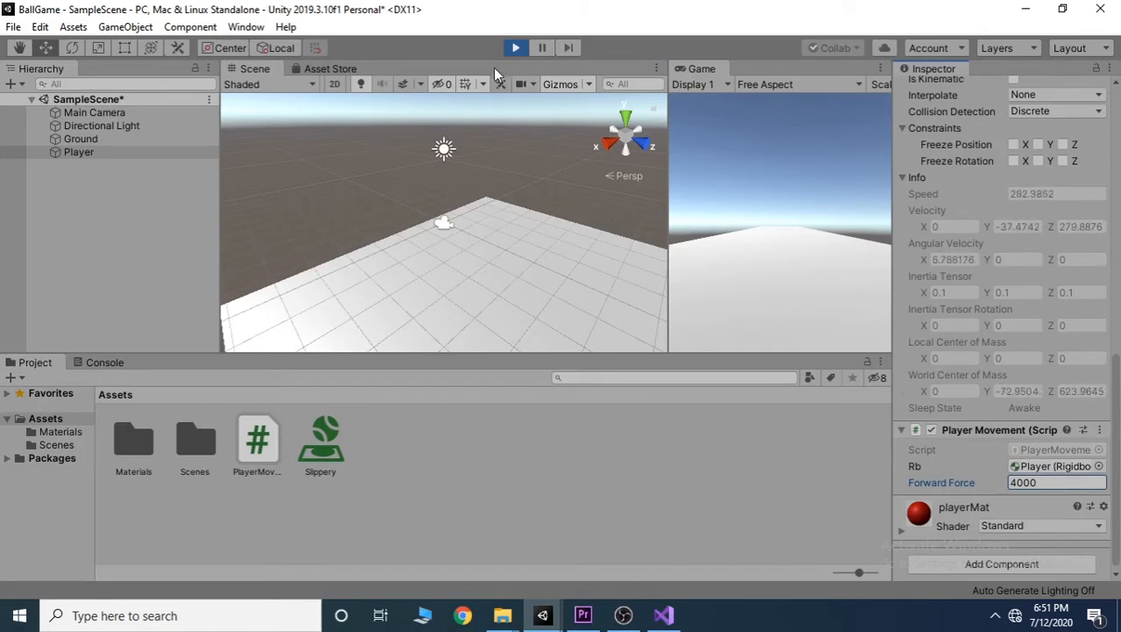
left_click(516, 47)
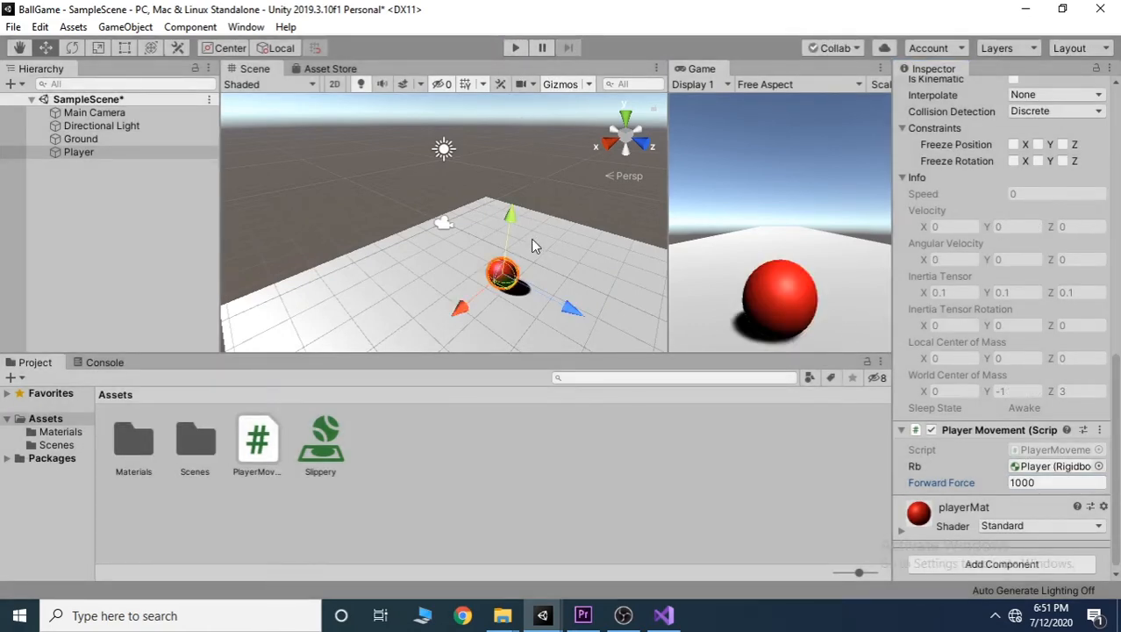
left_click(663, 614)
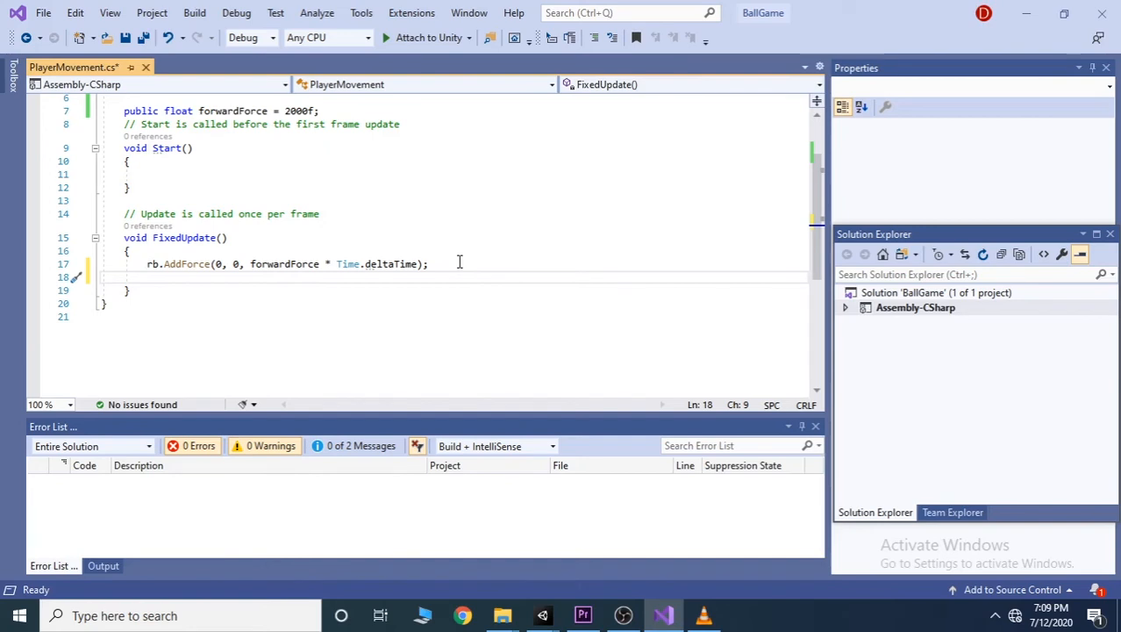
Write an empty if(){ } block below the AddForce line in FixedUpdate
type("i")
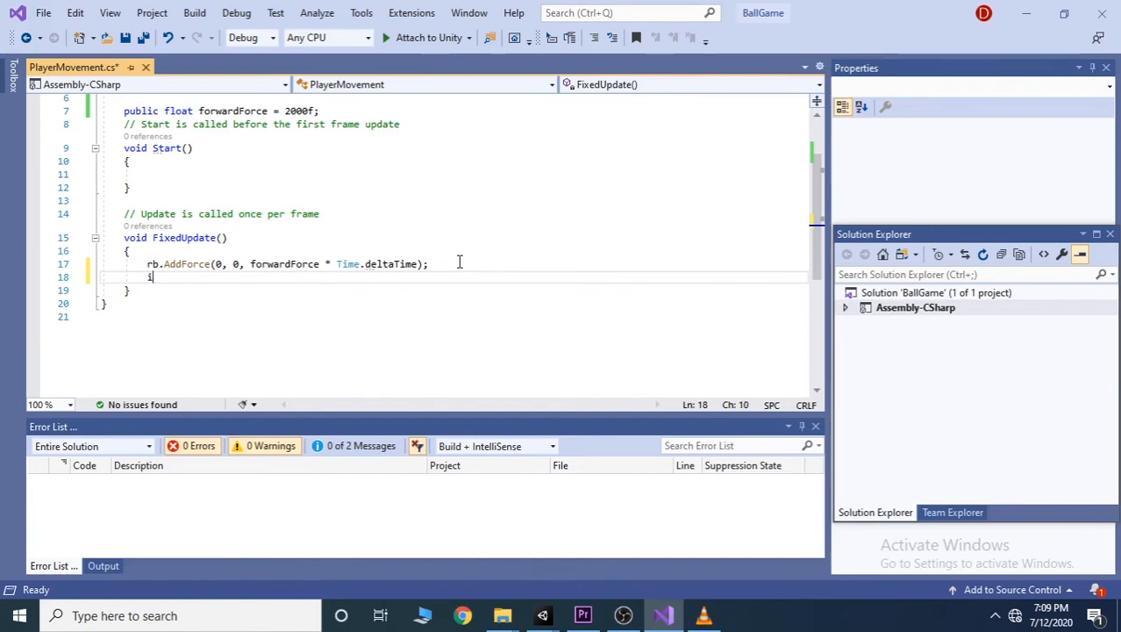
type("f")
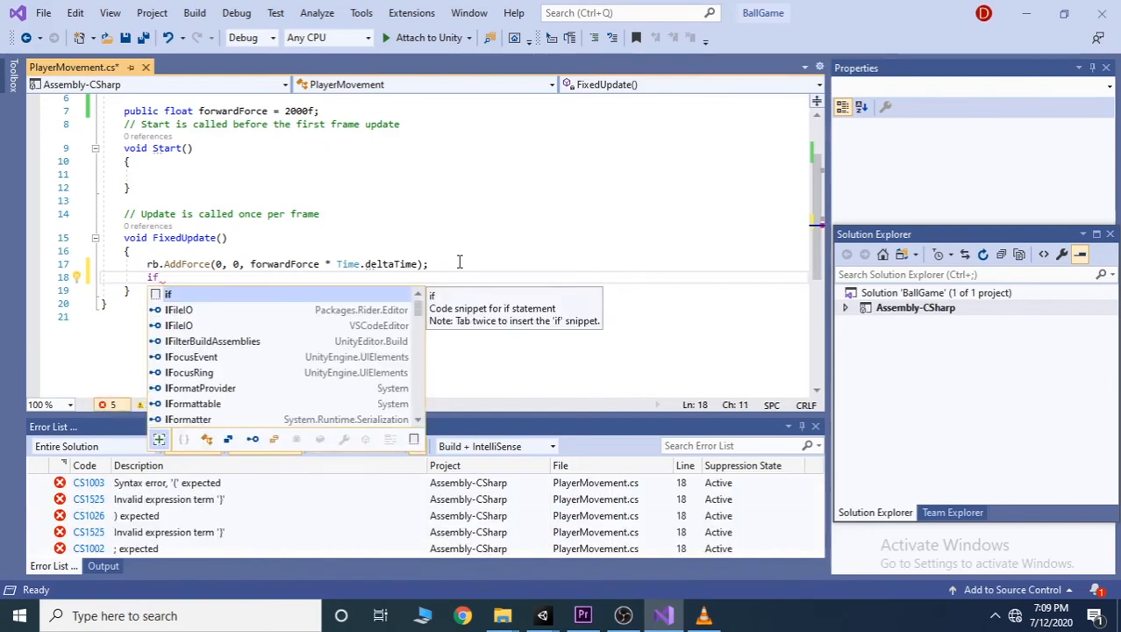
type("()")
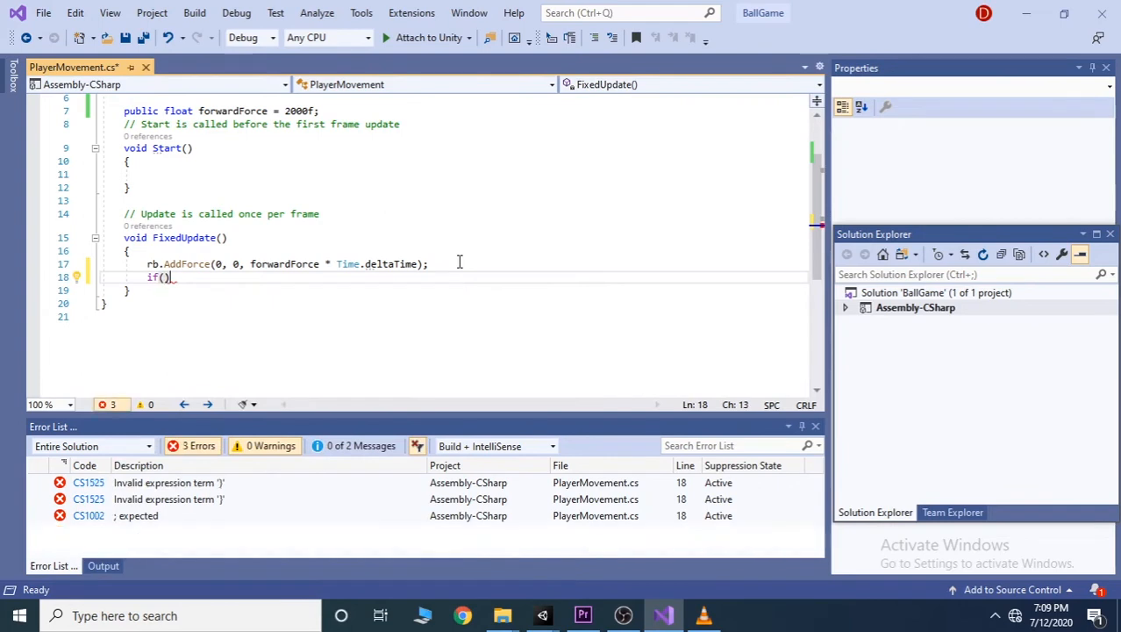
type("{")
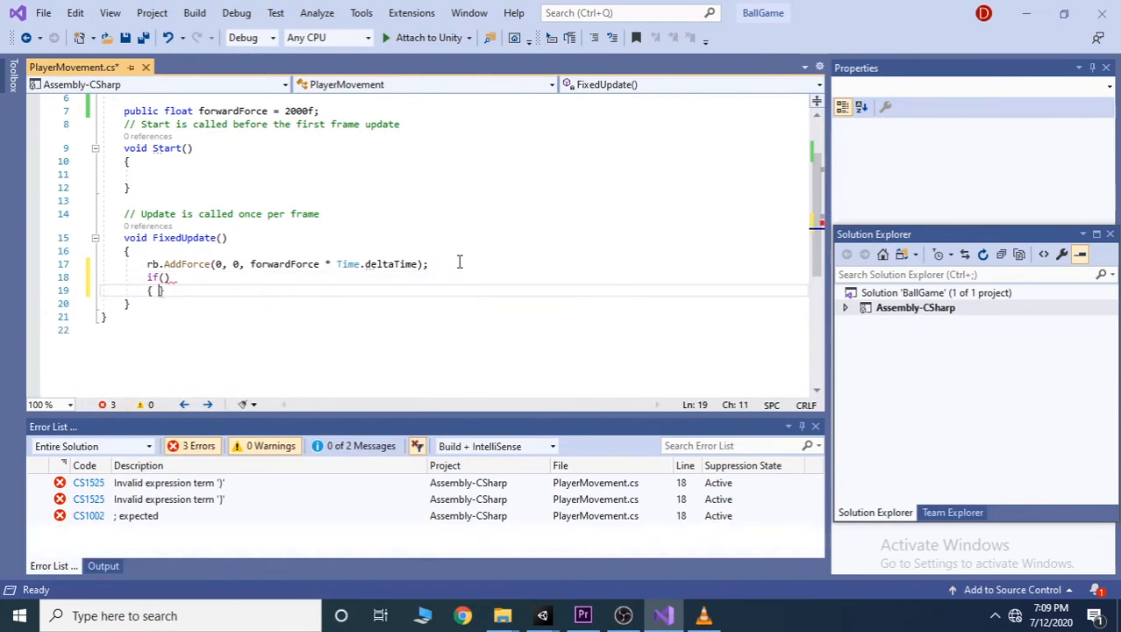
key("Enter")
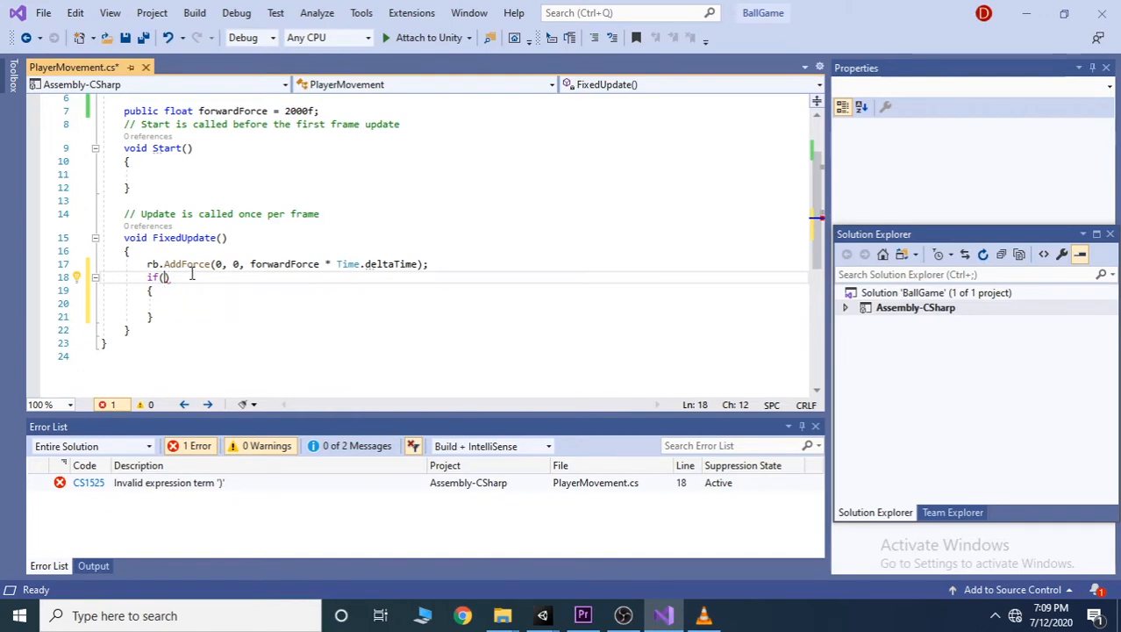
Fill in Input.GetKey("d") as the if condition
type("Input")
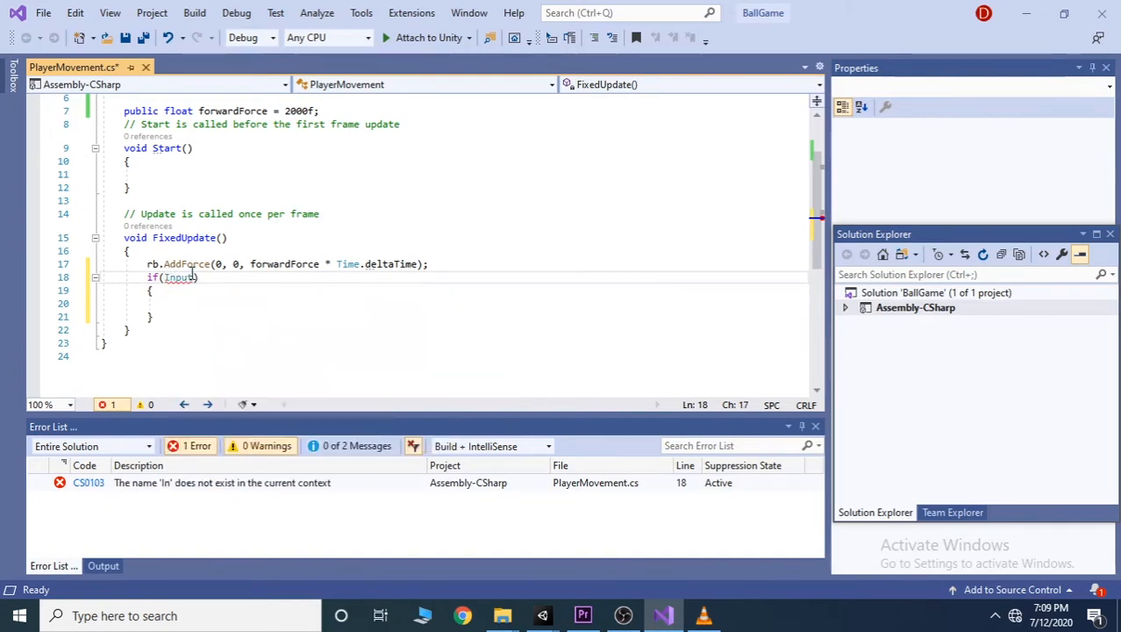
type(".ge")
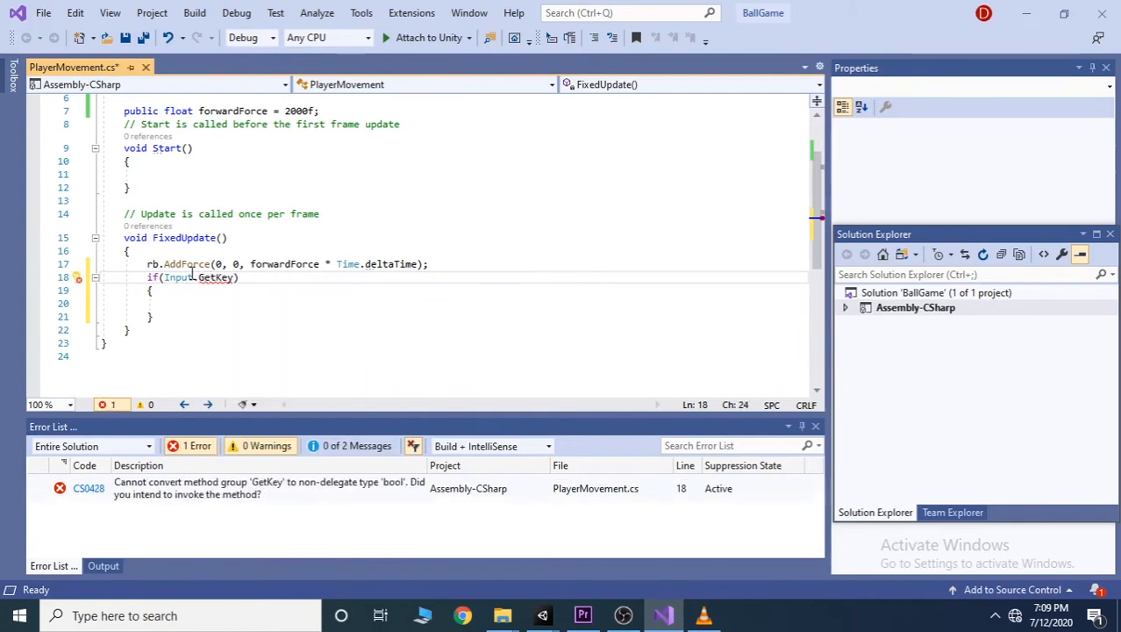
type("(")
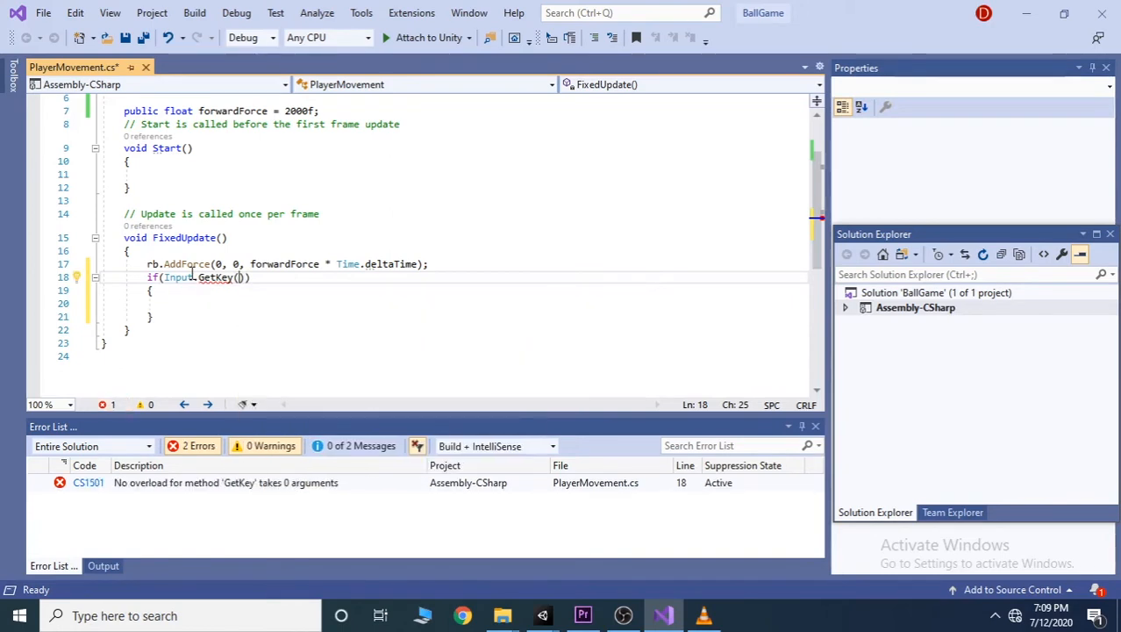
type("\"\"")
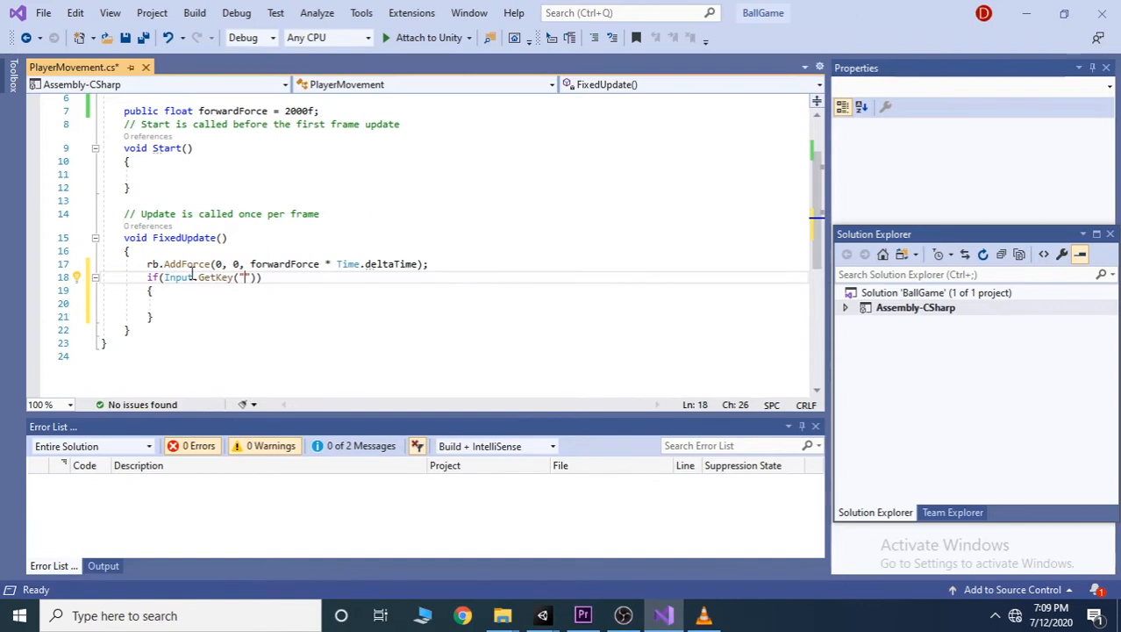
type("d")
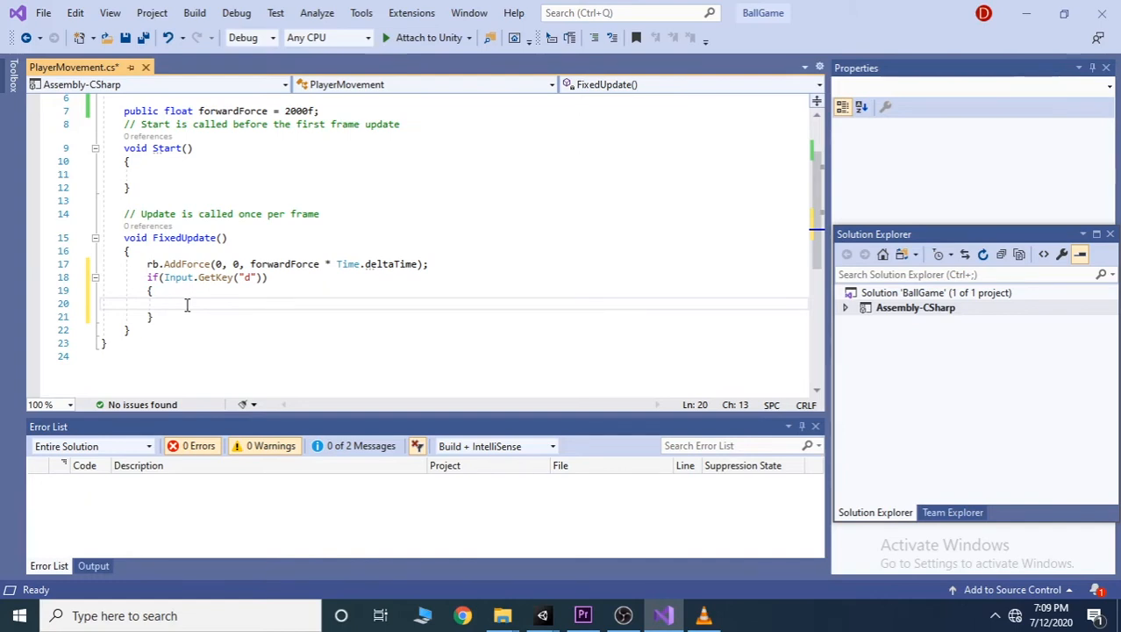
Write rb.AddForce(500 * Time.deltaTime, 0, 0); inside the d-key block and save
type("rb")
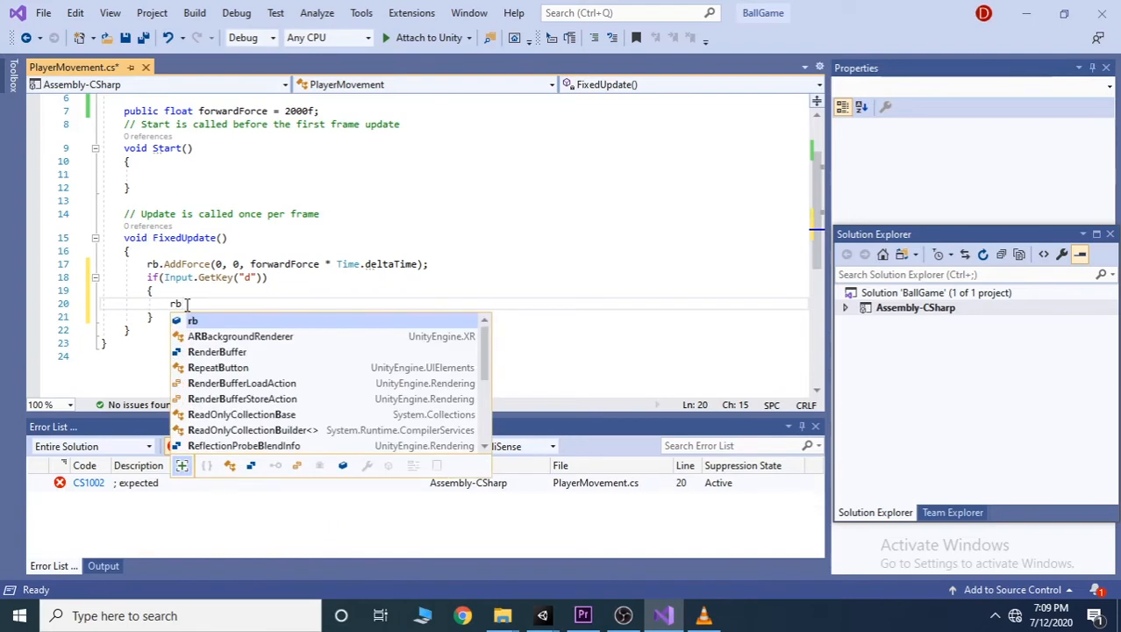
type(".a")
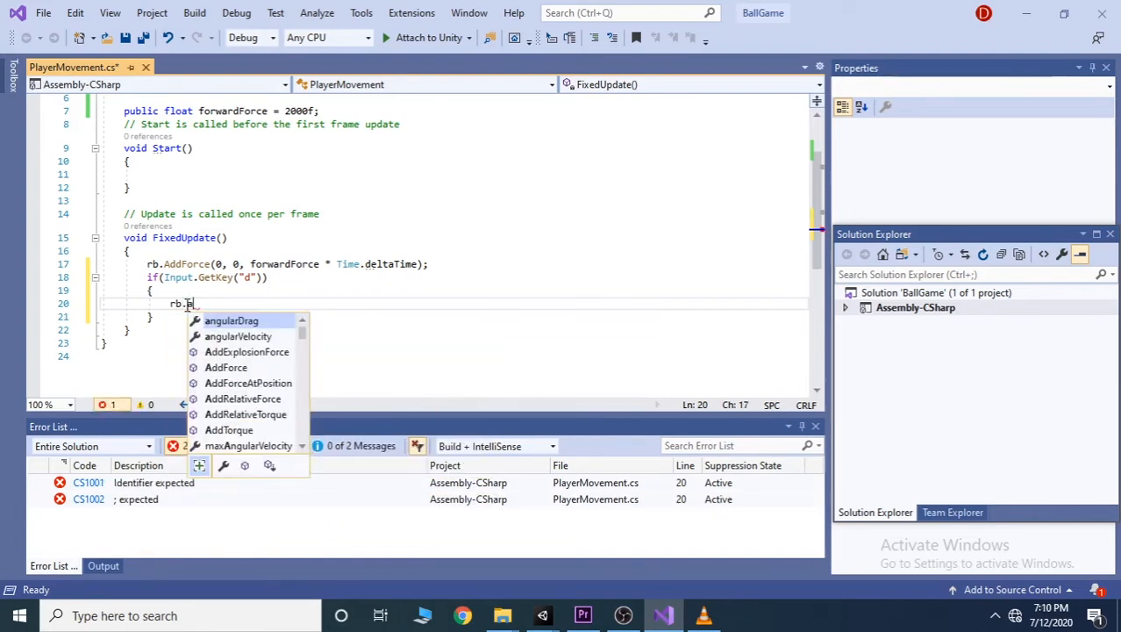
type("AddForce")
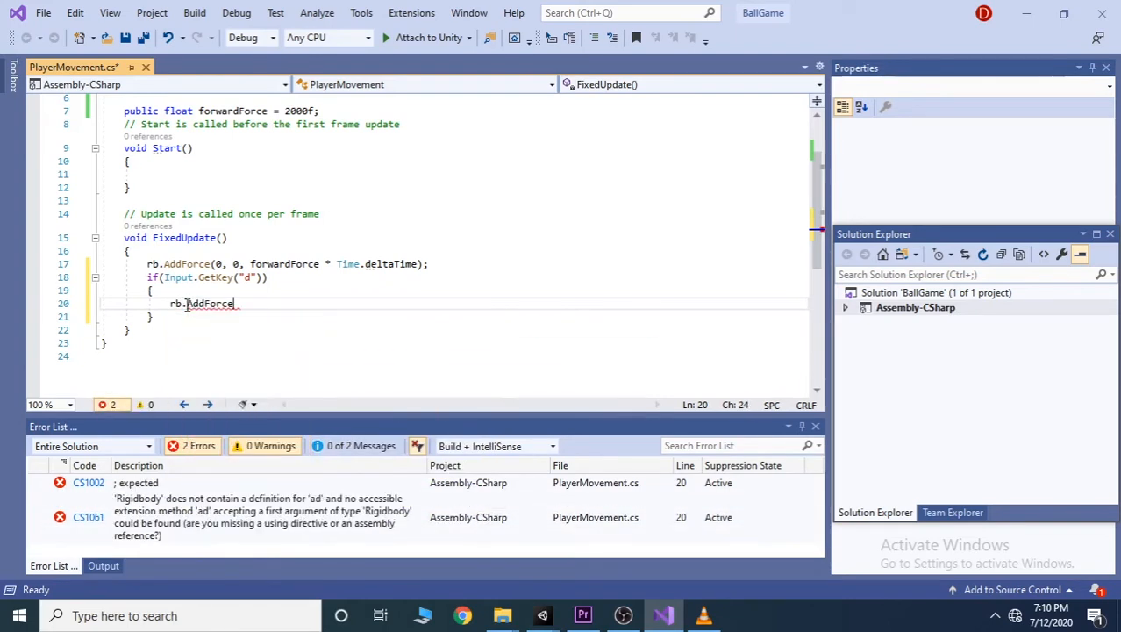
type("(")
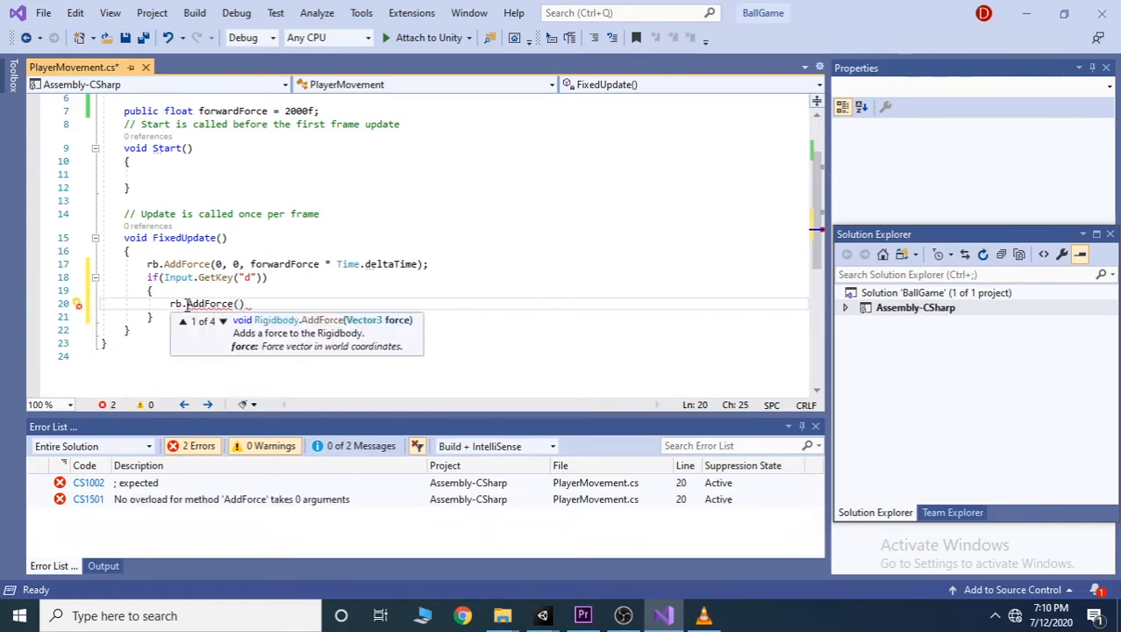
type("500")
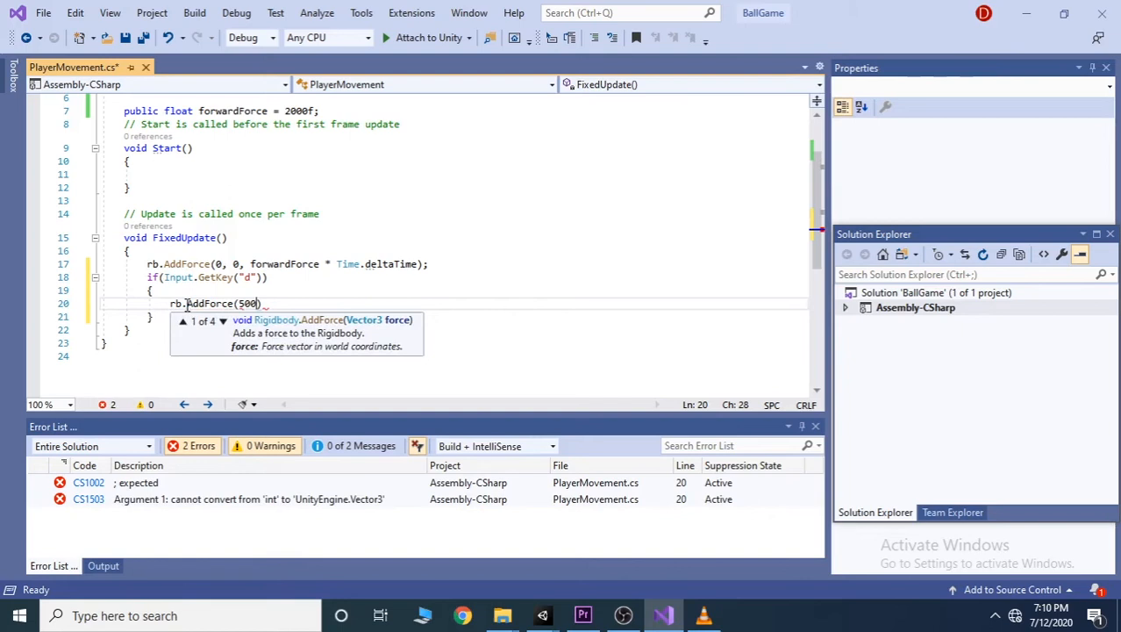
type(",0")
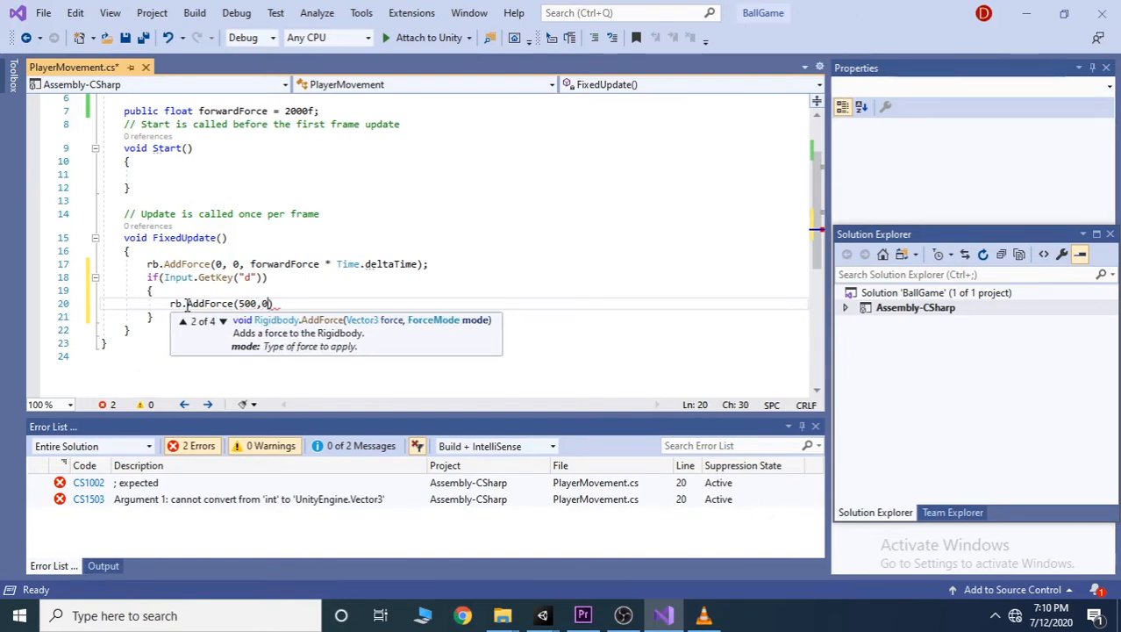
type(",0")
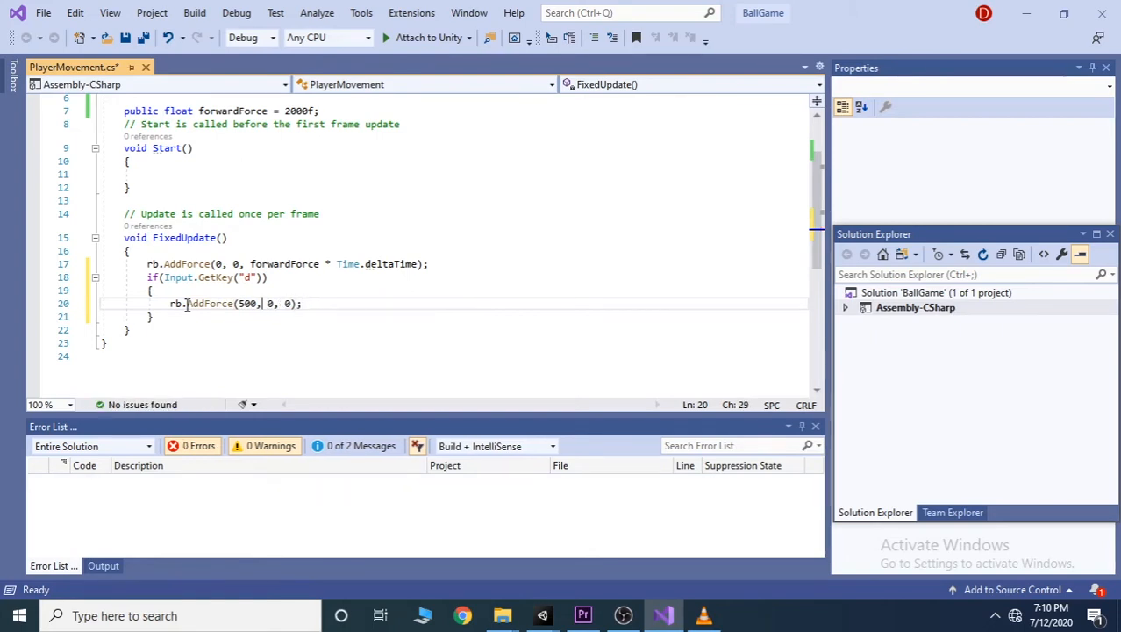
type("*")
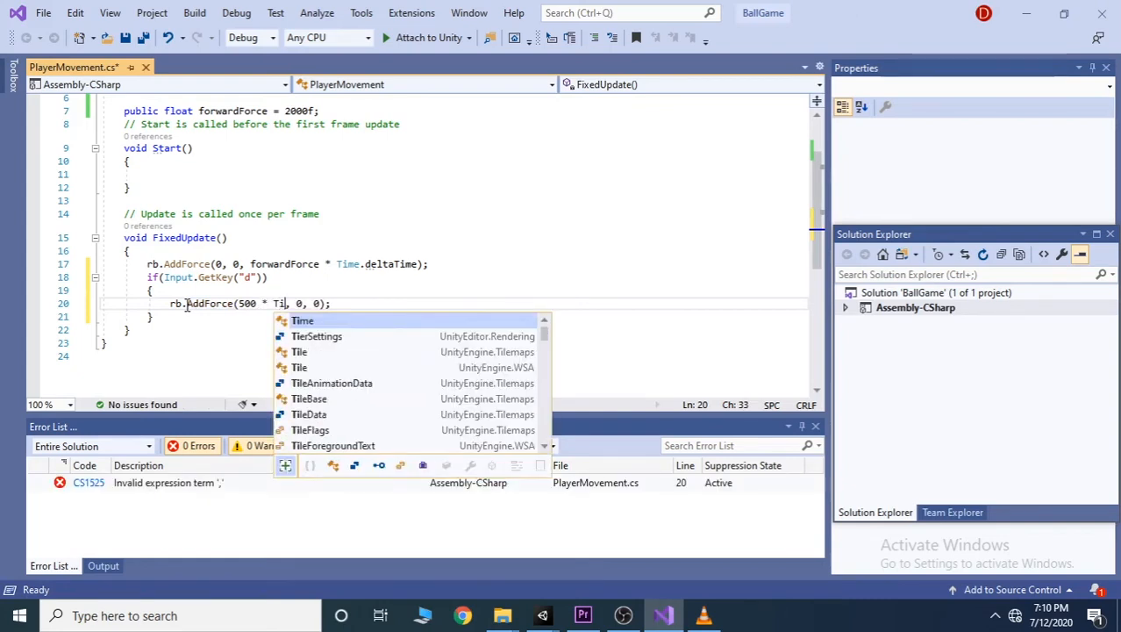
type(".deltaTime")
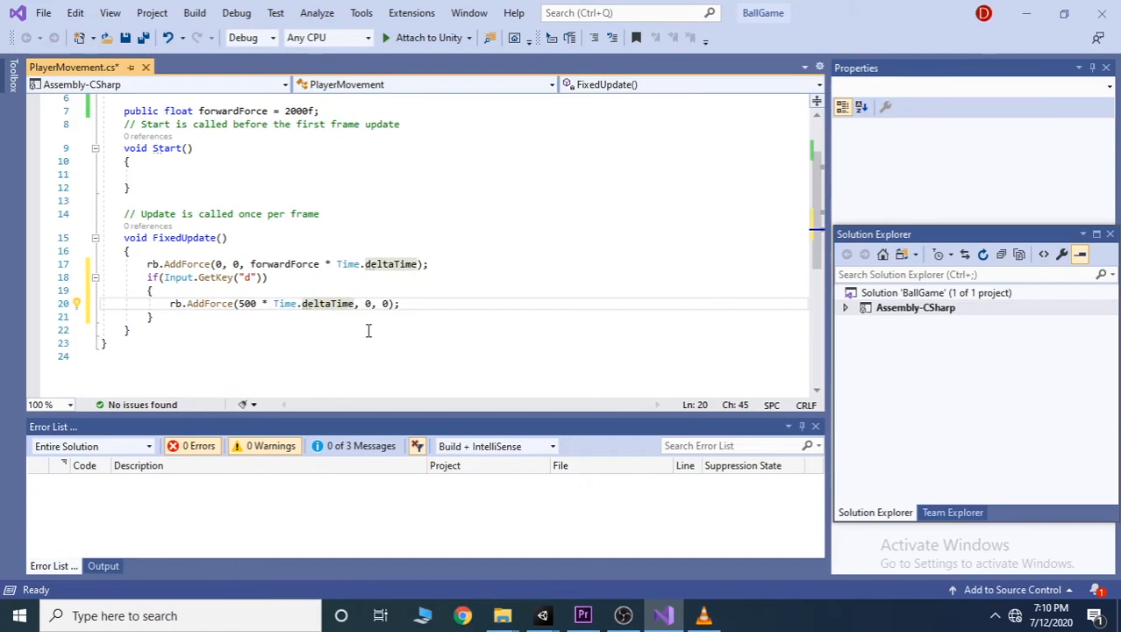
key("ctrl+s")
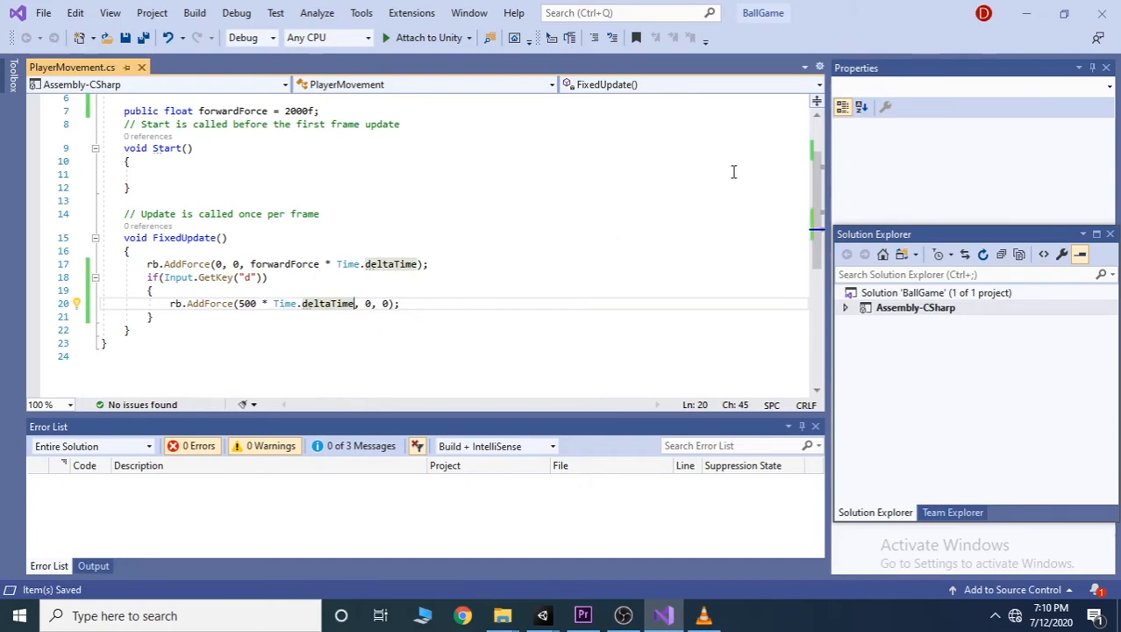
mouse_move(1027, 14)
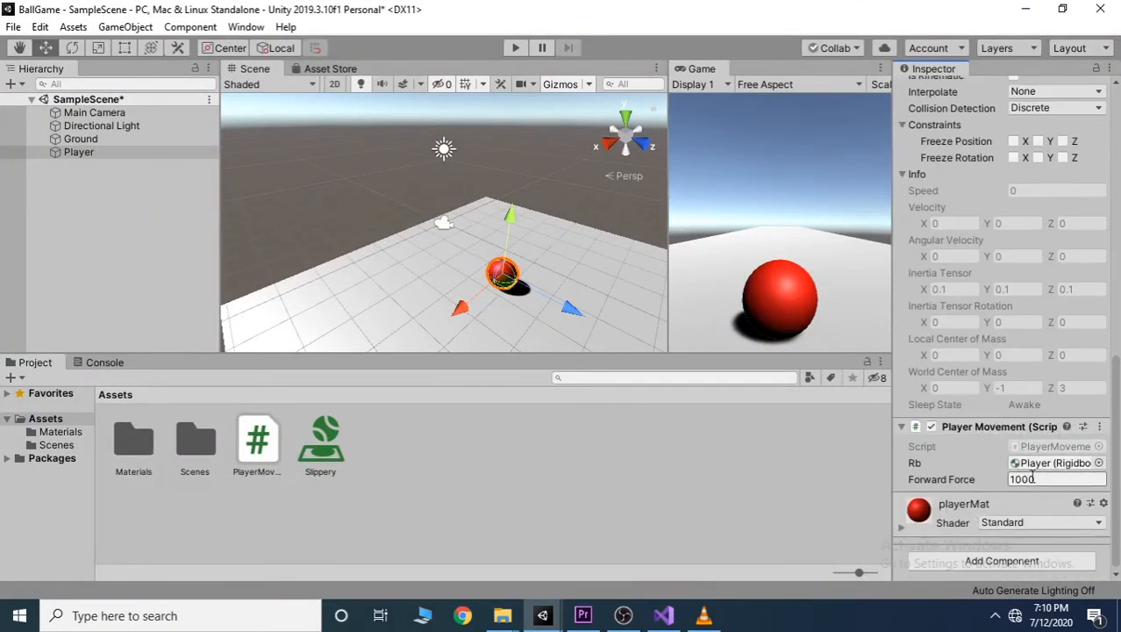
Set Forward Force to 200, test-run the game with the d-key script, stop, and return to the editor
type("20")
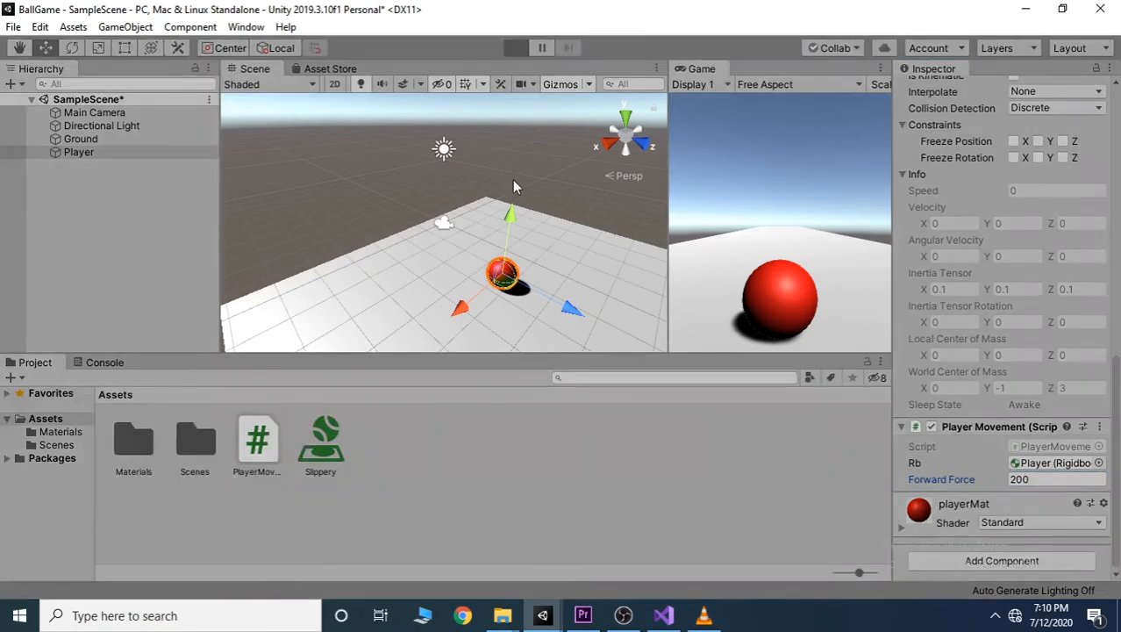
mouse_move(762, 228)
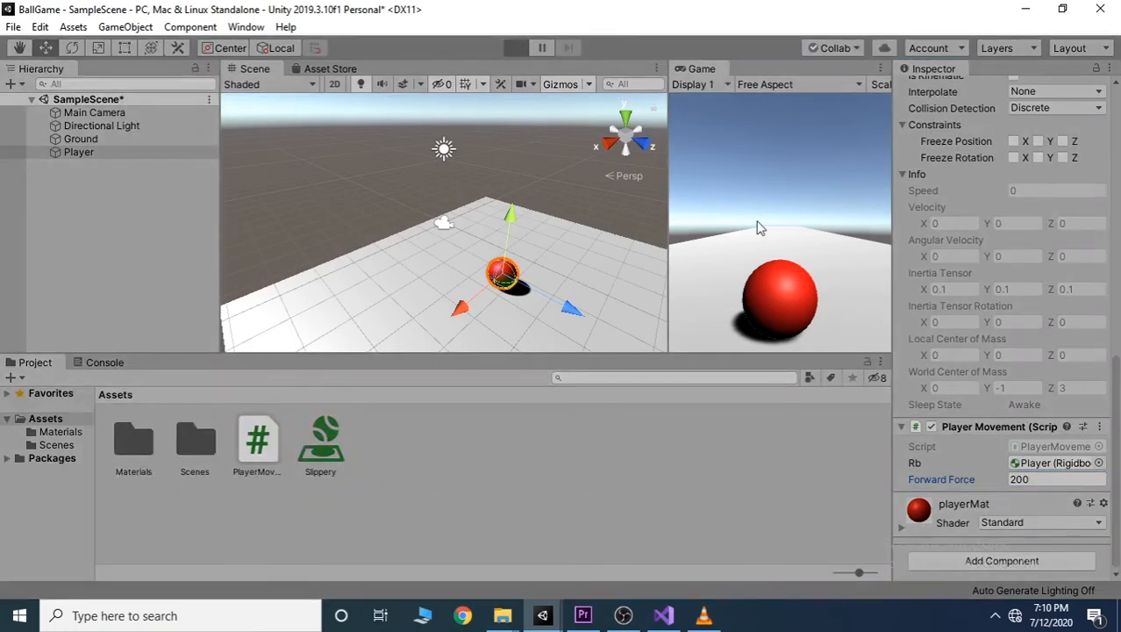
left_click(516, 47)
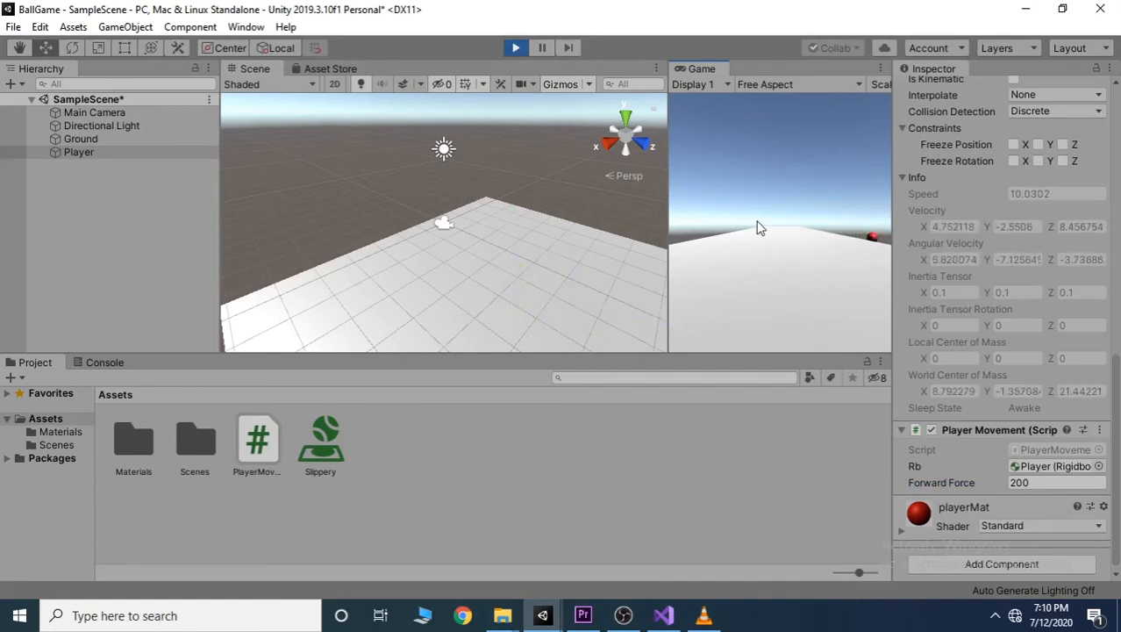
left_click(516, 47)
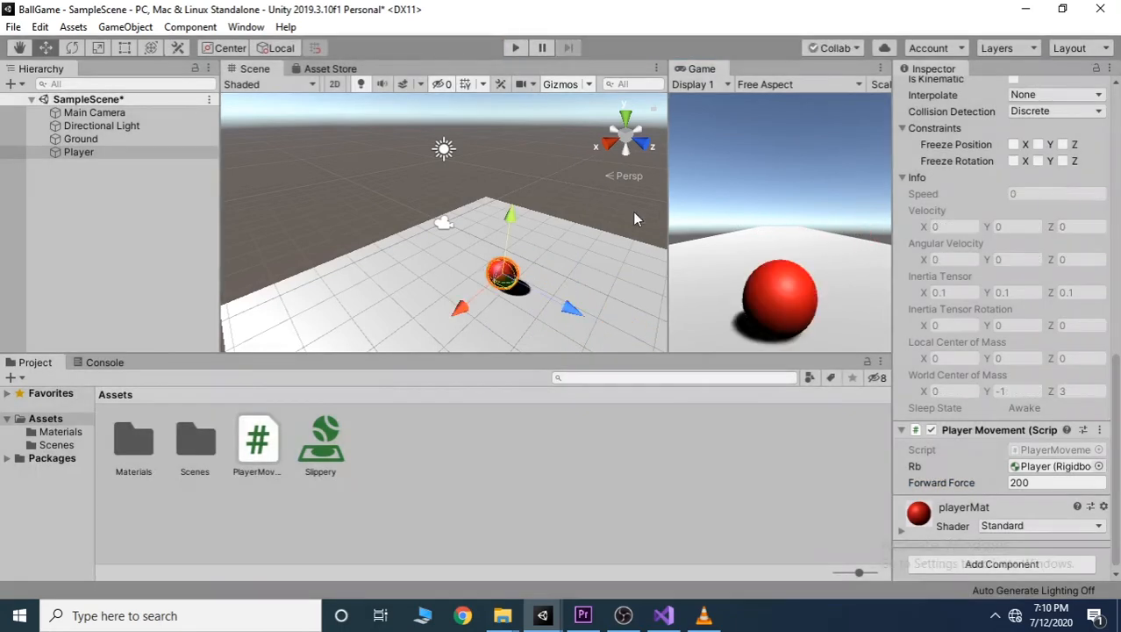
left_click(664, 614)
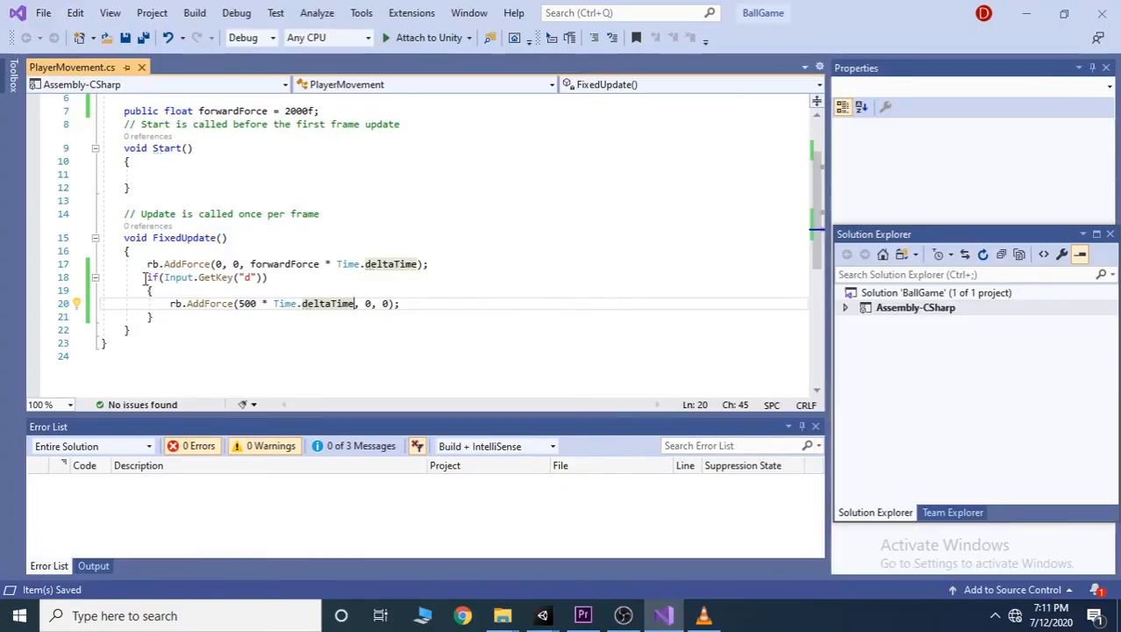
Duplicate the D-key if block and change the copied key string to "a"
left_click_drag(148, 277, 151, 316)
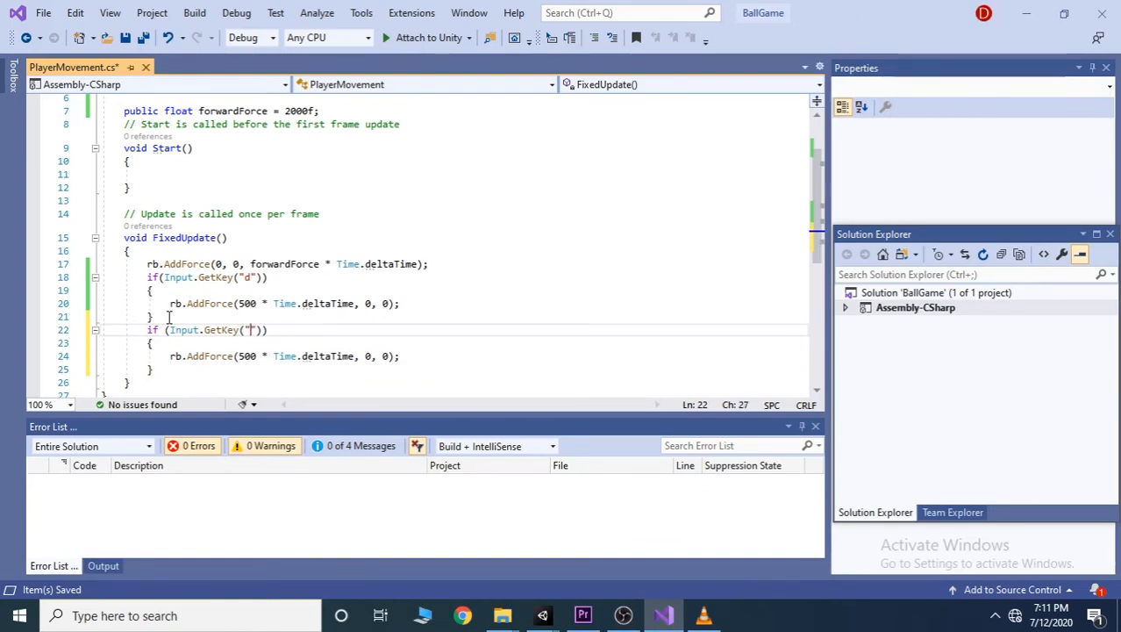
type("a")
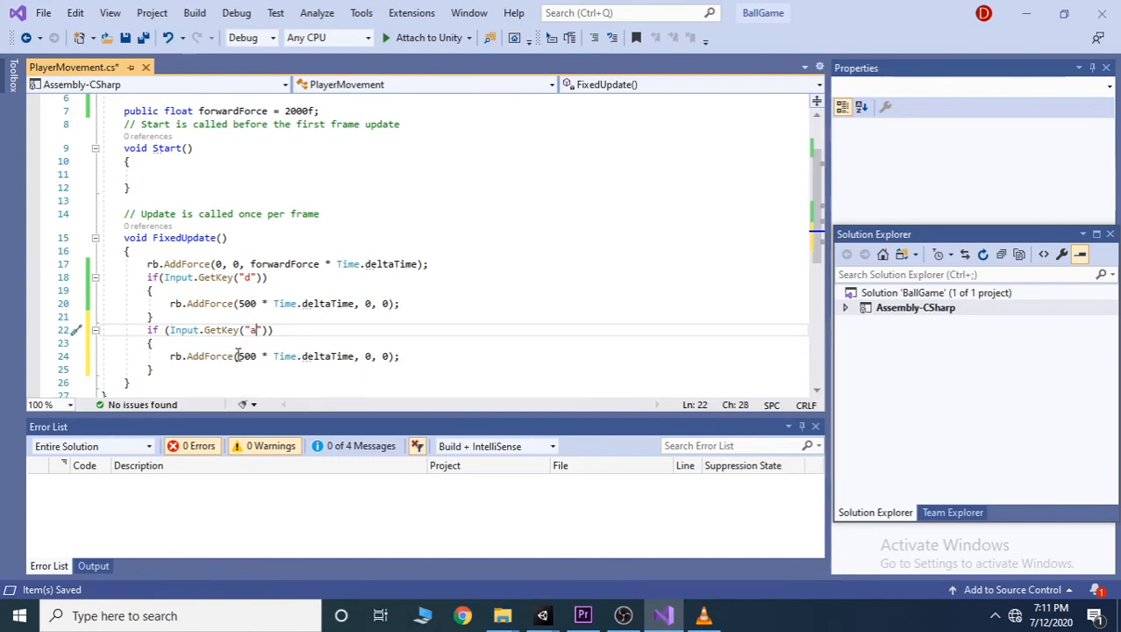
mouse_move(284, 354)
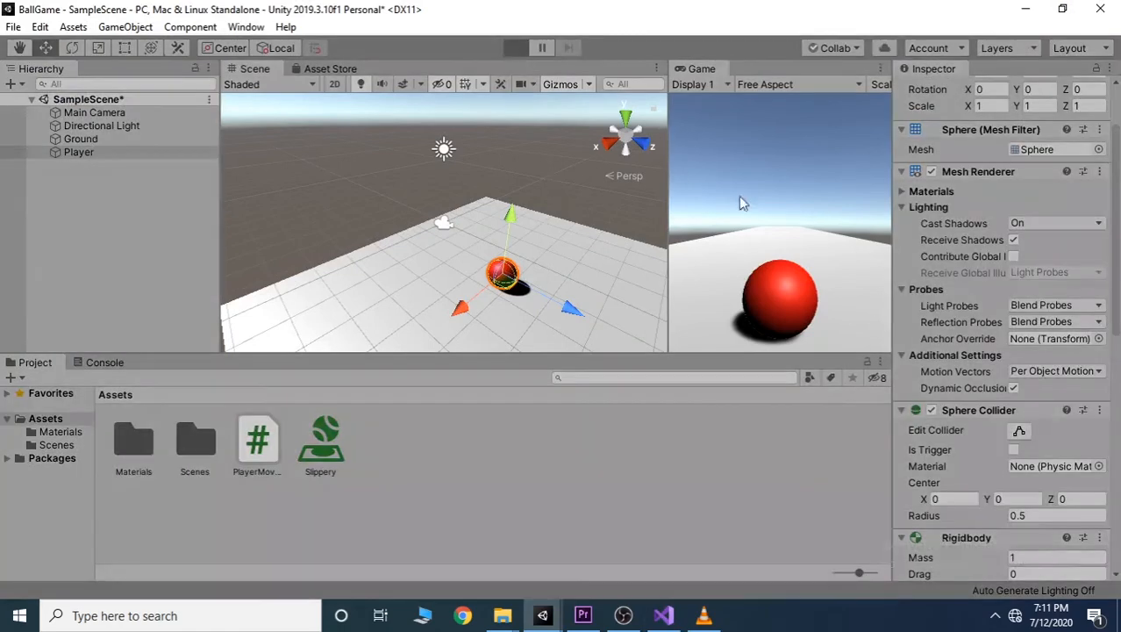
mouse_move(811, 257)
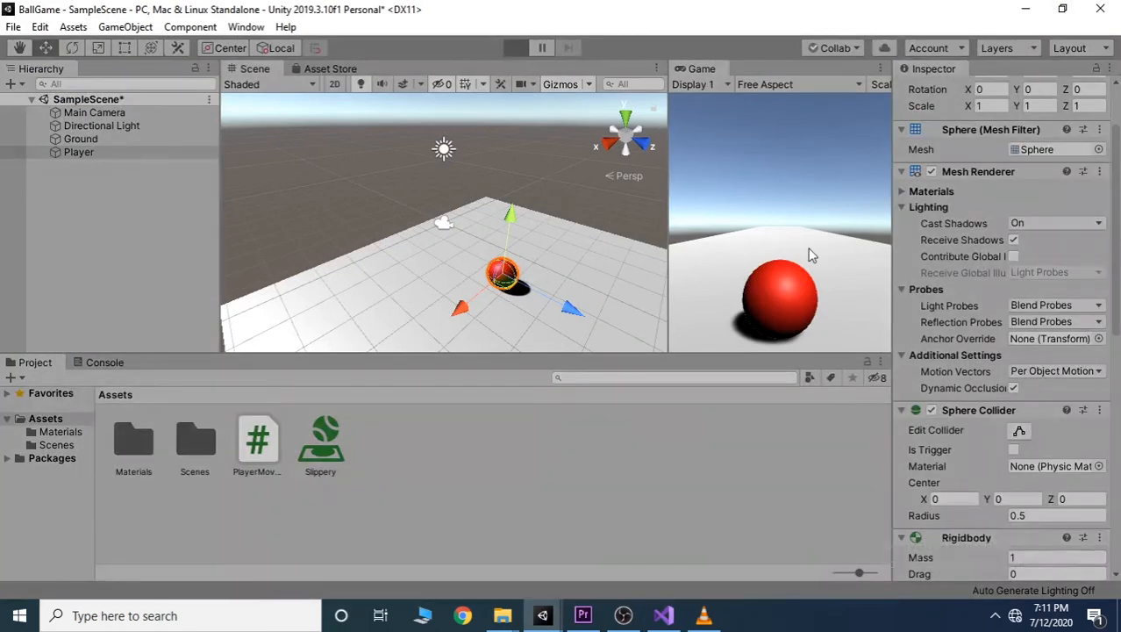
left_click(516, 47)
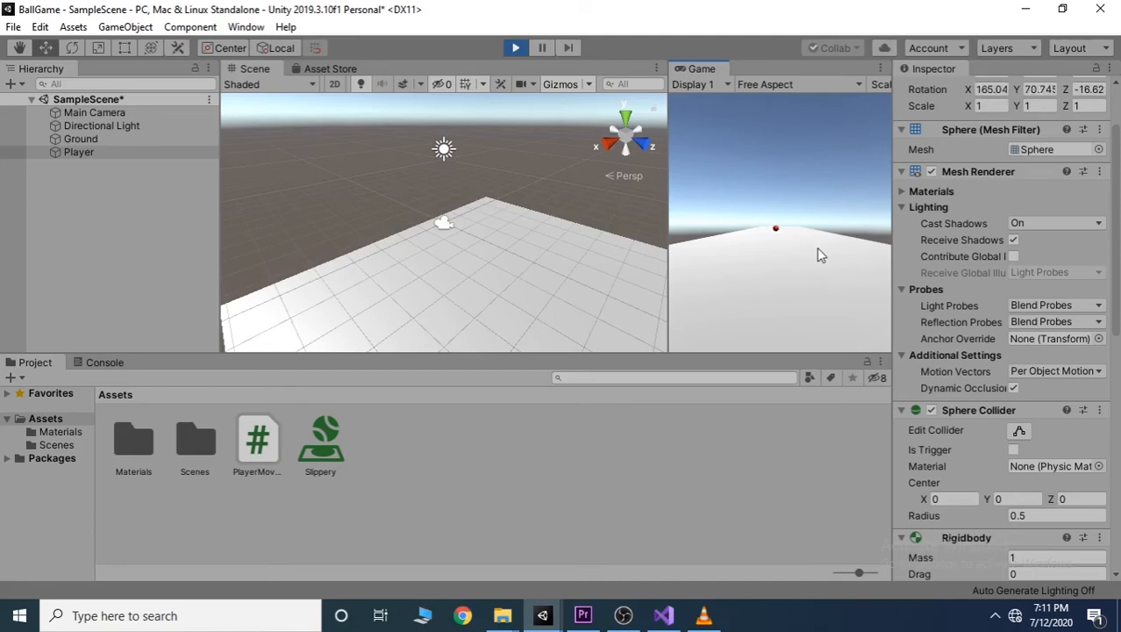
left_click(516, 47)
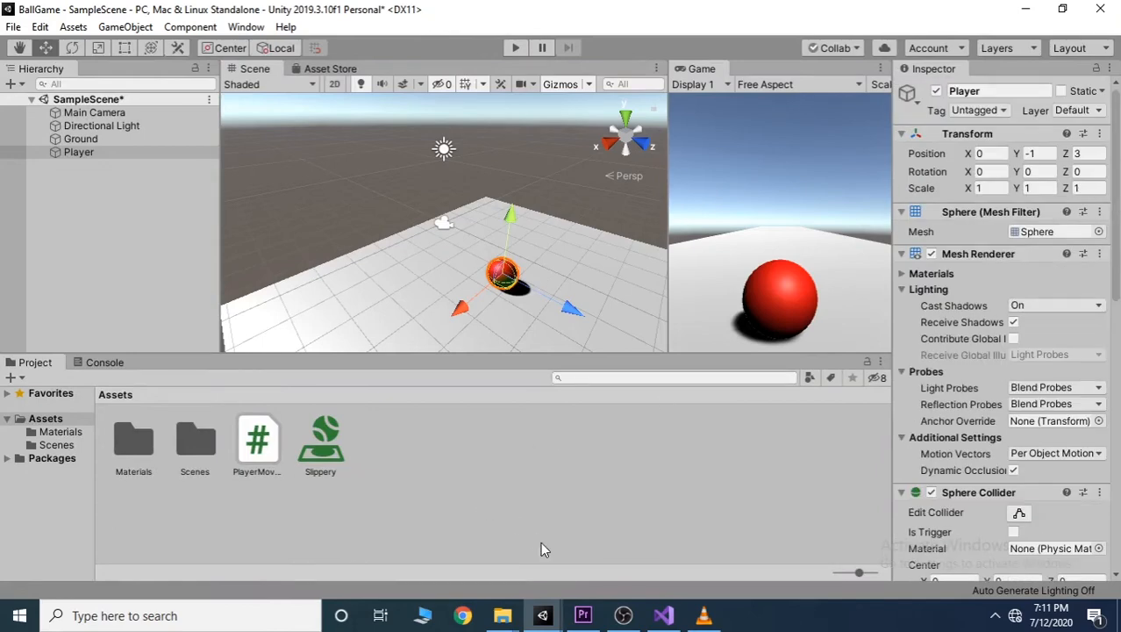
mouse_move(978, 436)
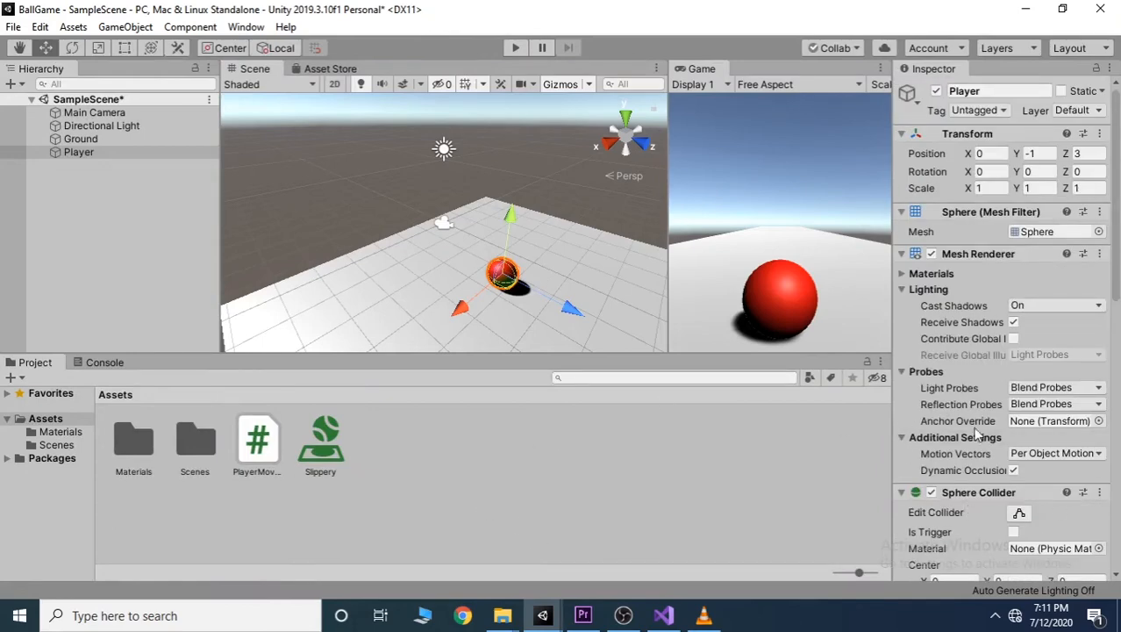
scroll("down", 3)
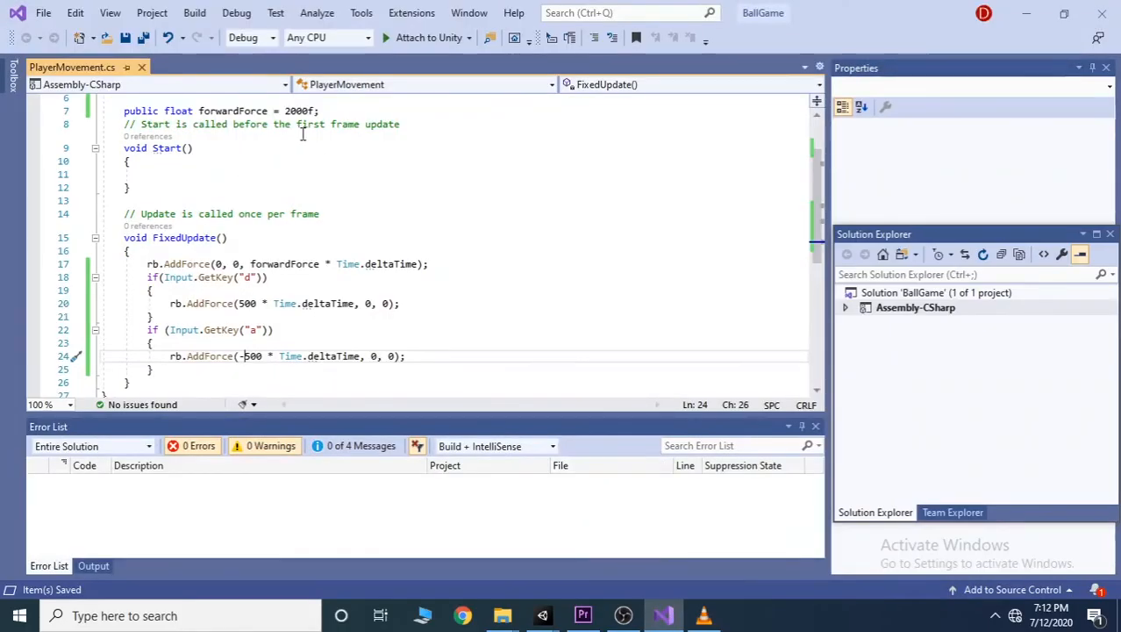
Declare 'public float sideForce = 500f;' under the forwardForce variable
type("p")
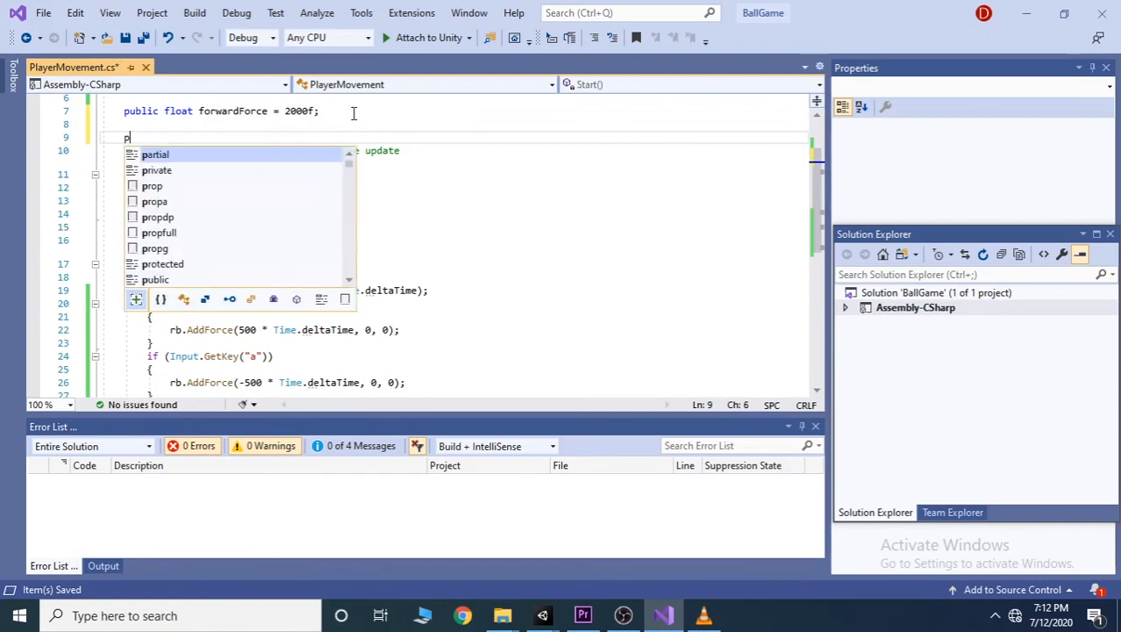
type("ublic float")
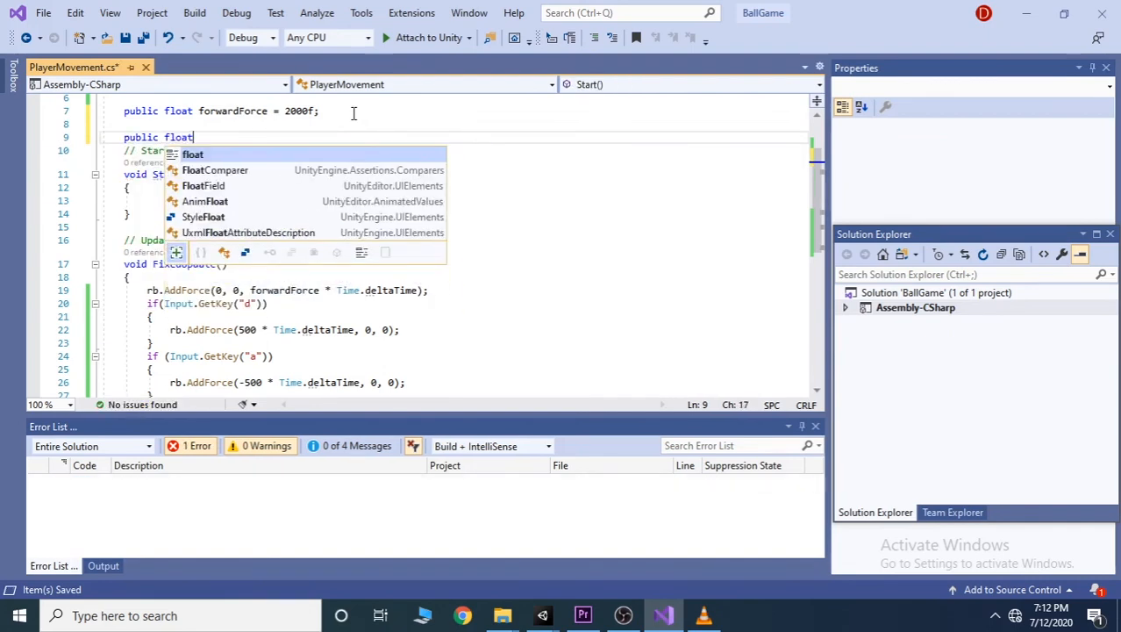
type("side")
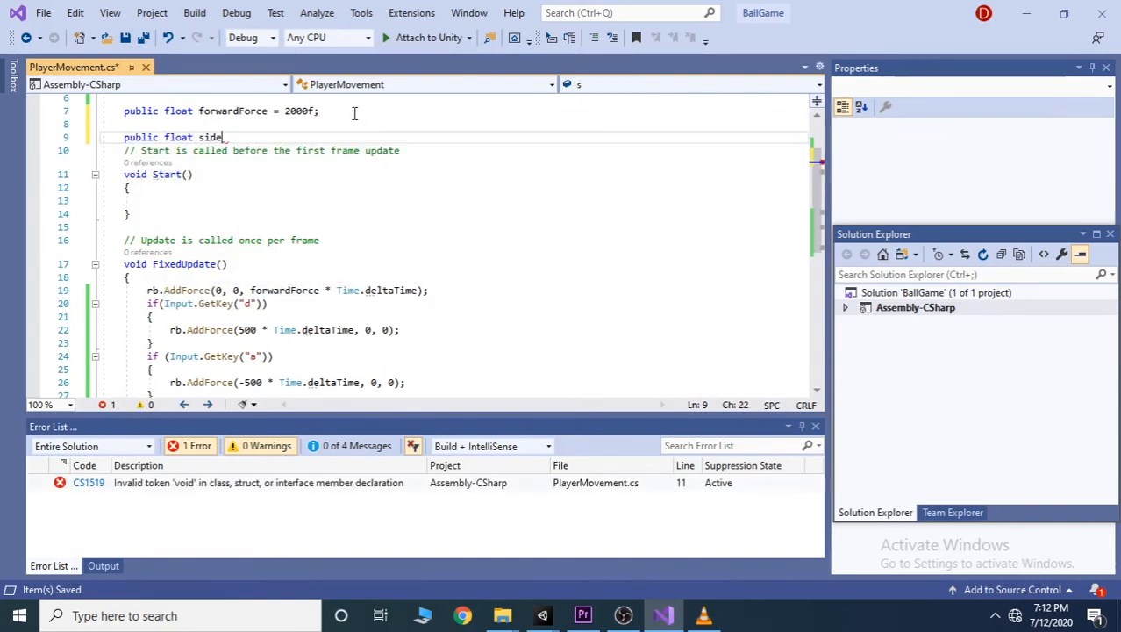
type("Force =")
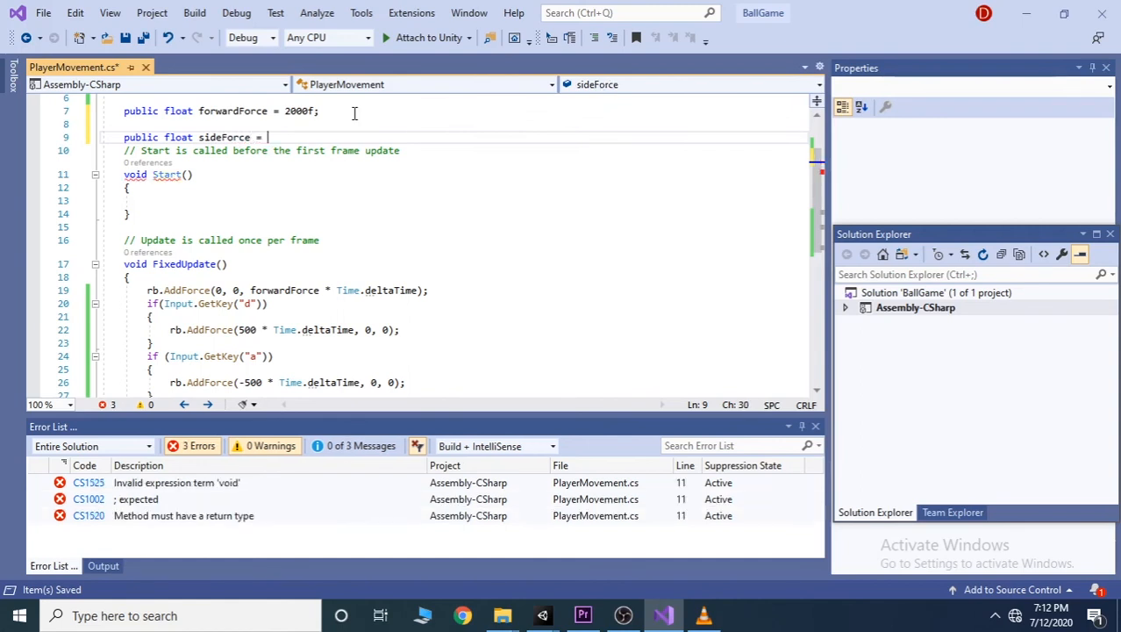
type("500f;")
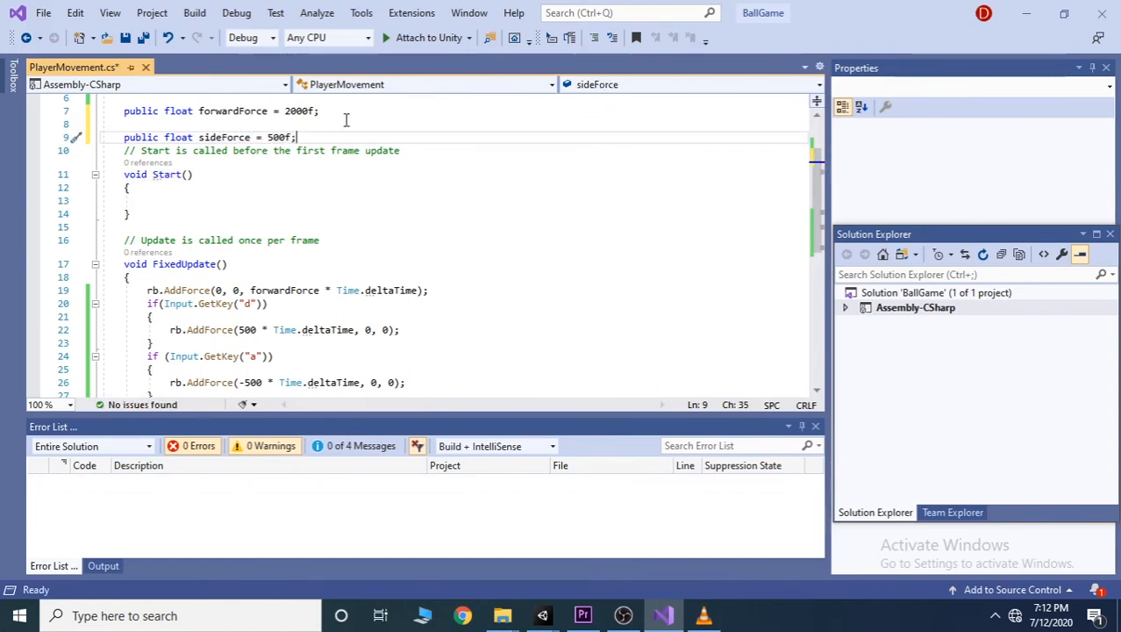
Replace the fixed 500 in the sideways AddForce calls with sideForce, then save and return to Unity
left_click(200, 136)
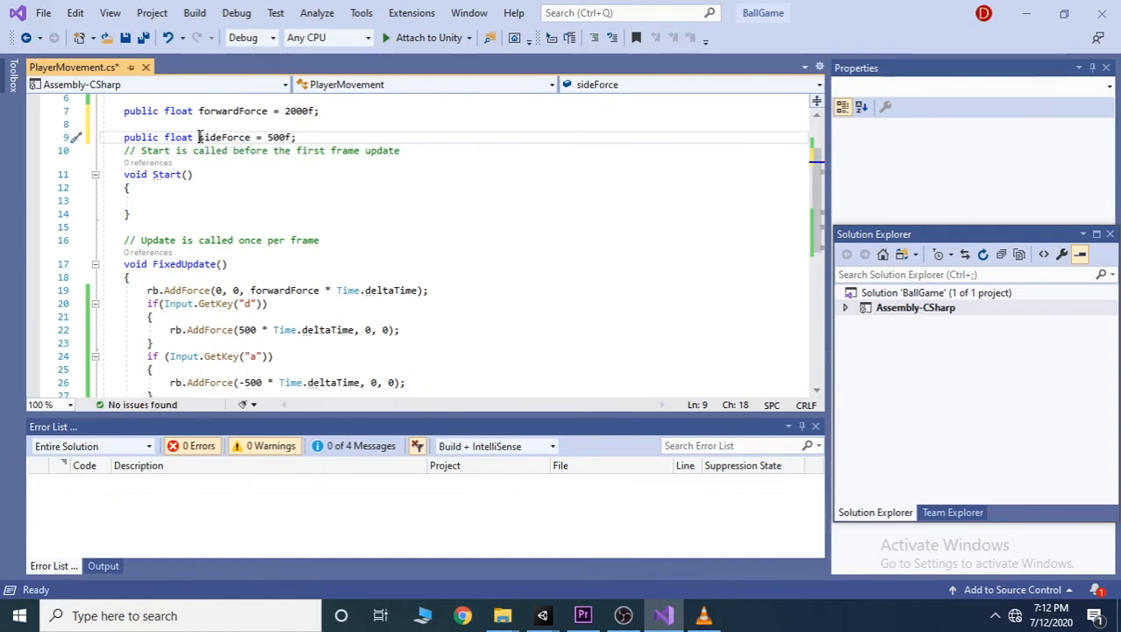
double_click(225, 137)
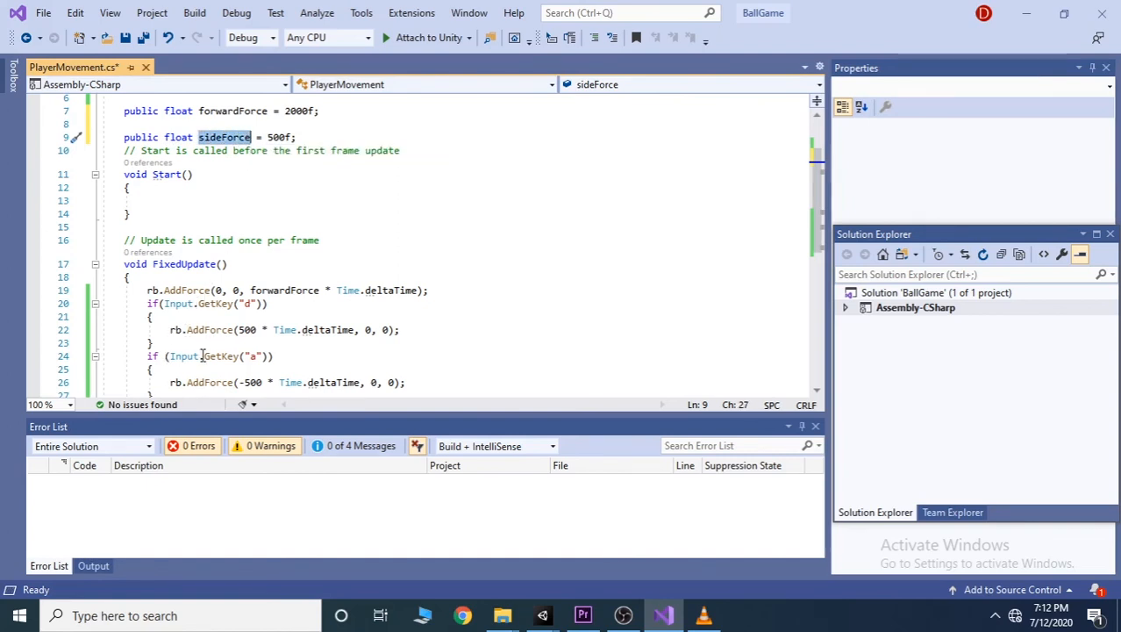
mouse_move(219, 355)
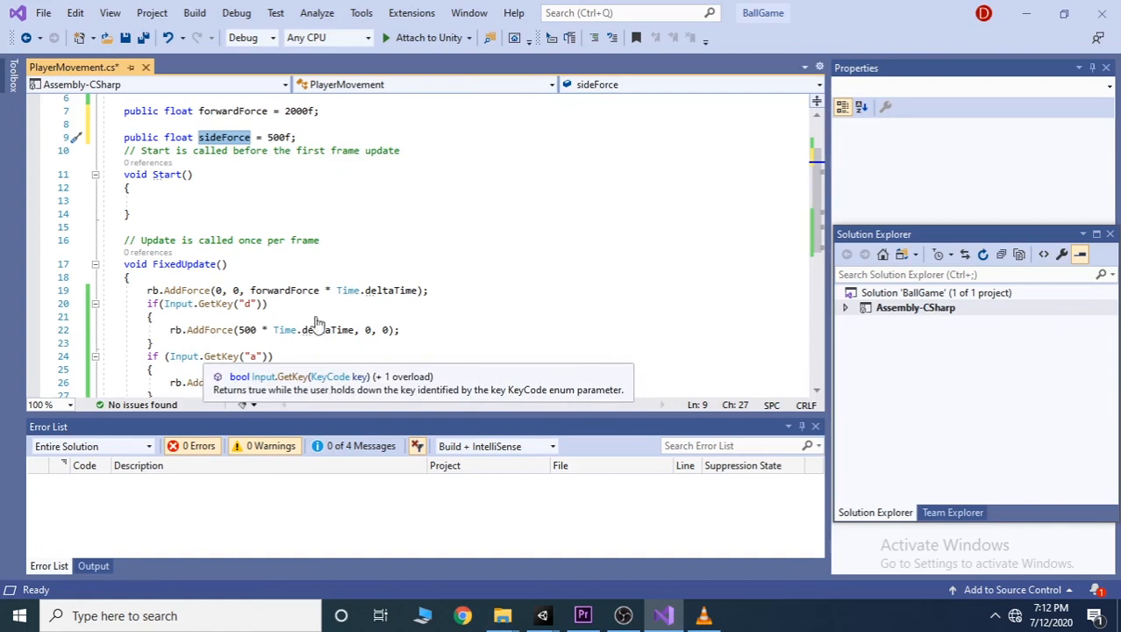
left_click(249, 330)
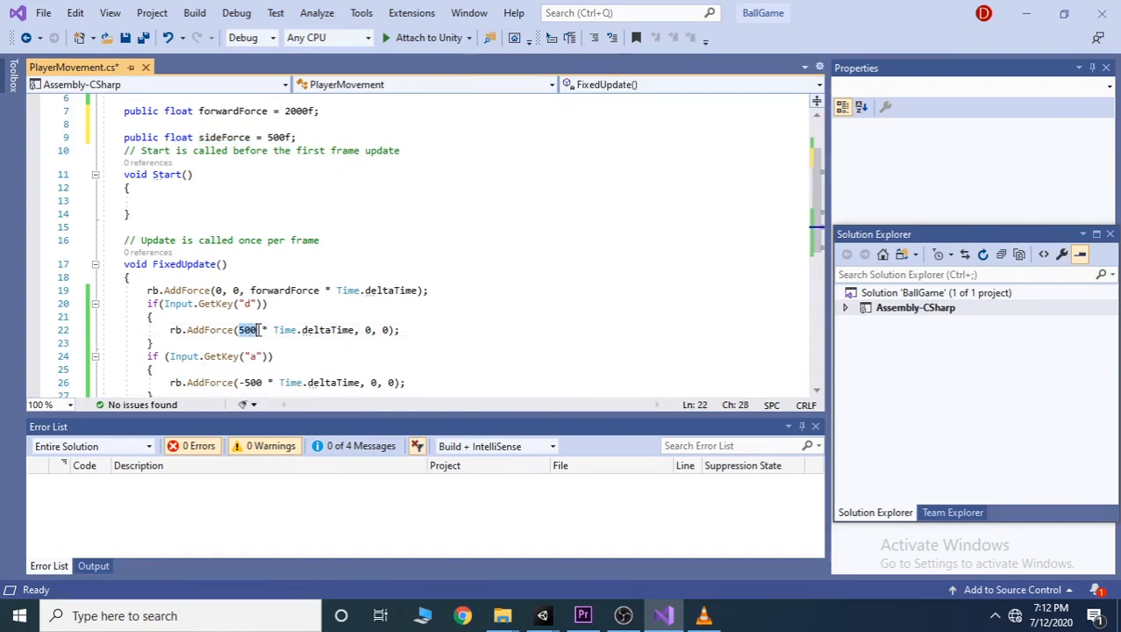
type("sideForce")
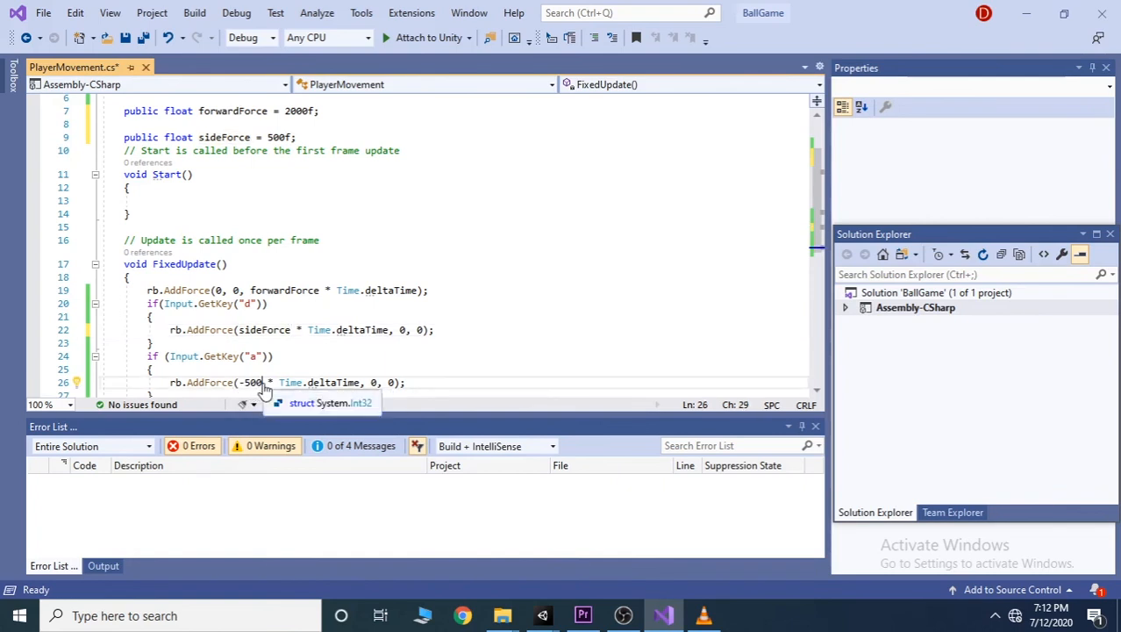
mouse_move(320, 330)
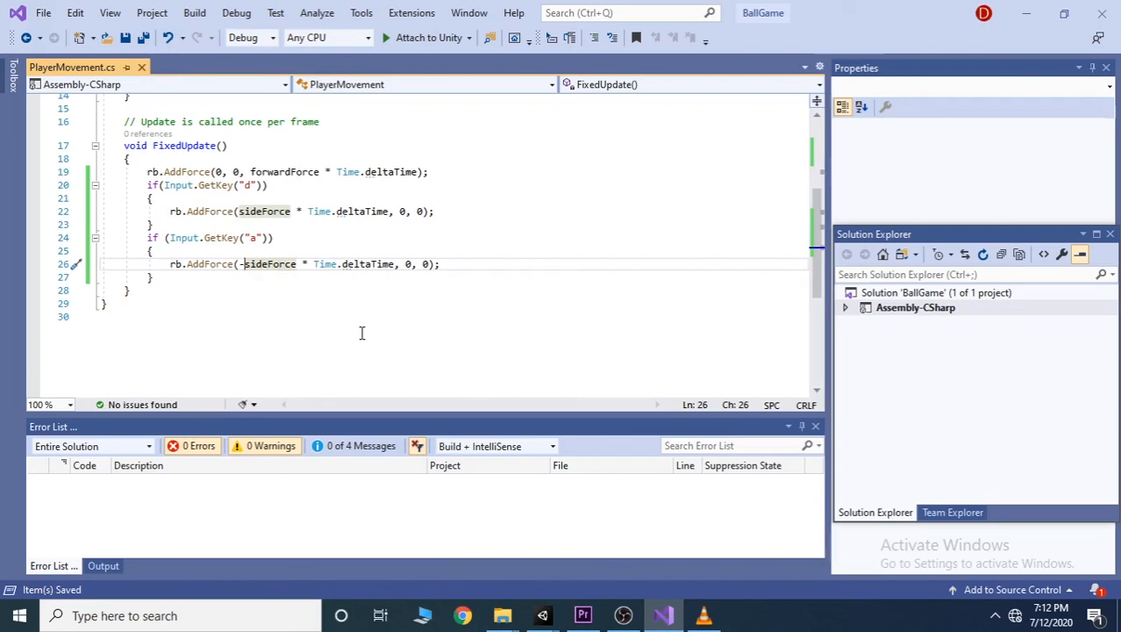
left_click(665, 614)
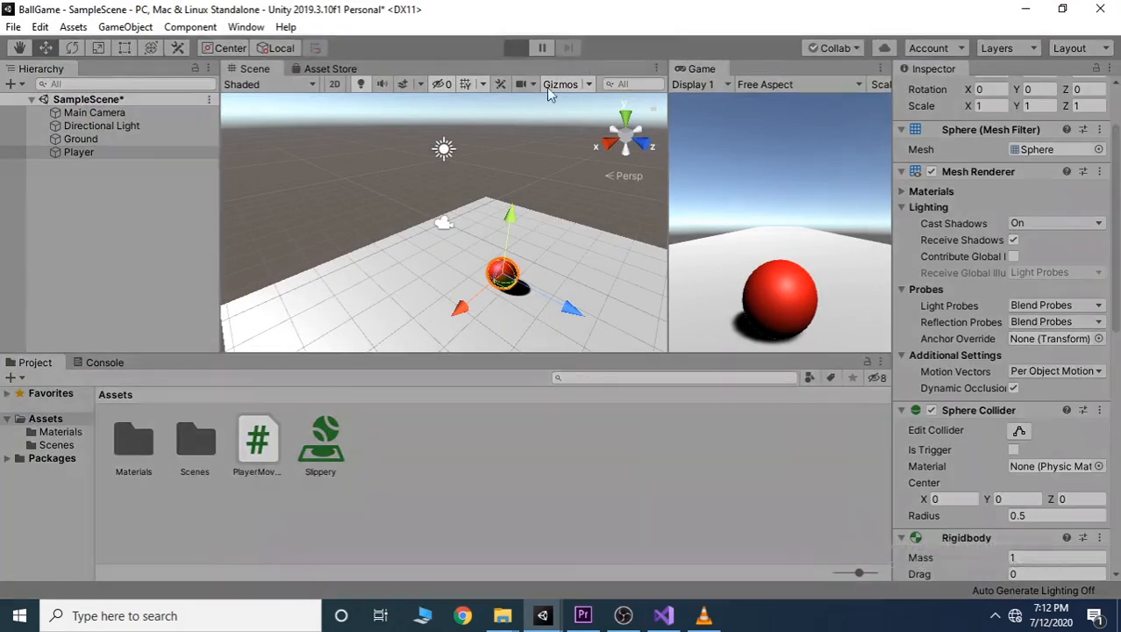
mouse_move(756, 232)
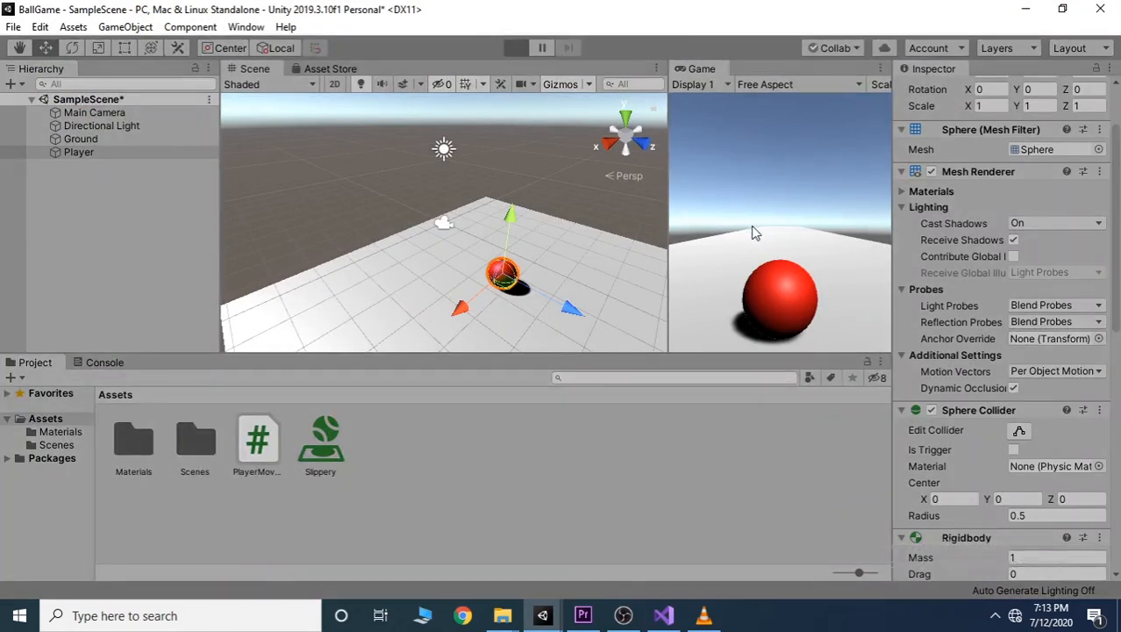
Run the game in Unity to test the sideForce-driven A/D movement
left_click(516, 47)
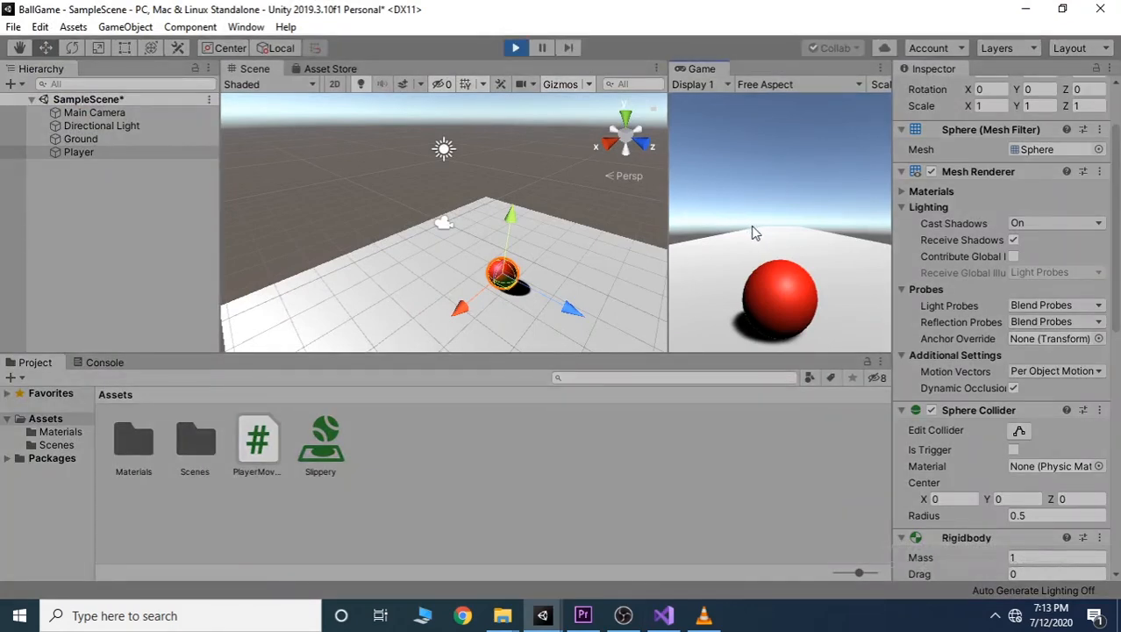